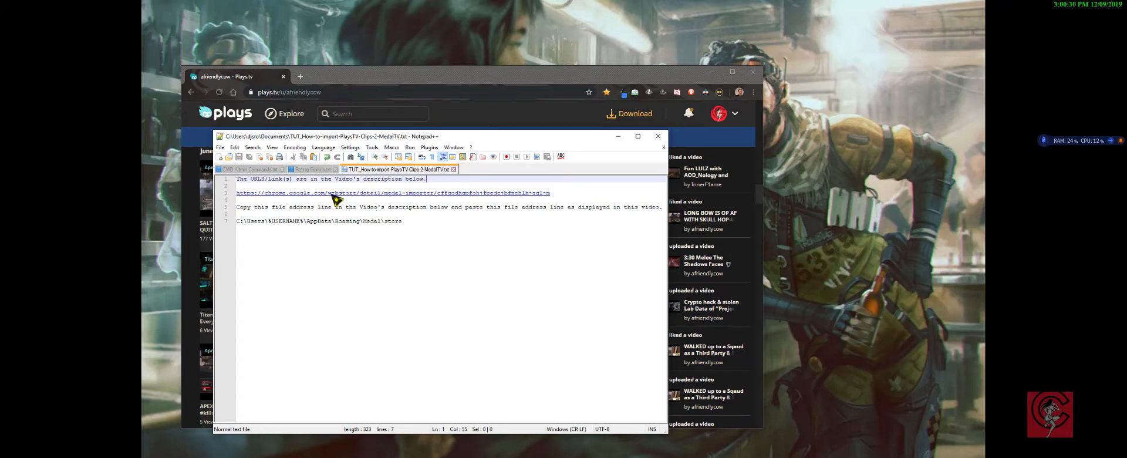
mouse_move(531, 199)
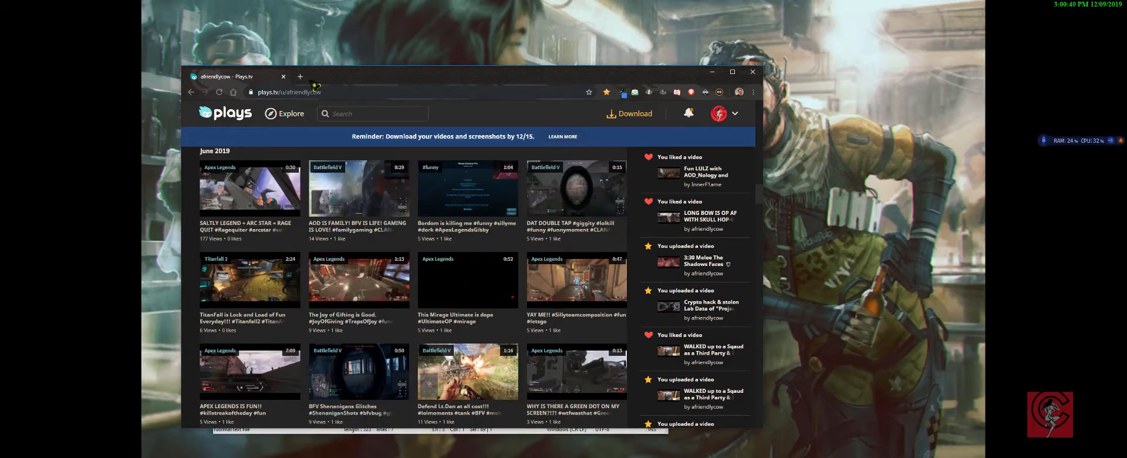
Review the Medal Importer listing in the Chrome Web Store, already added to Chrome.
left_click(300, 76)
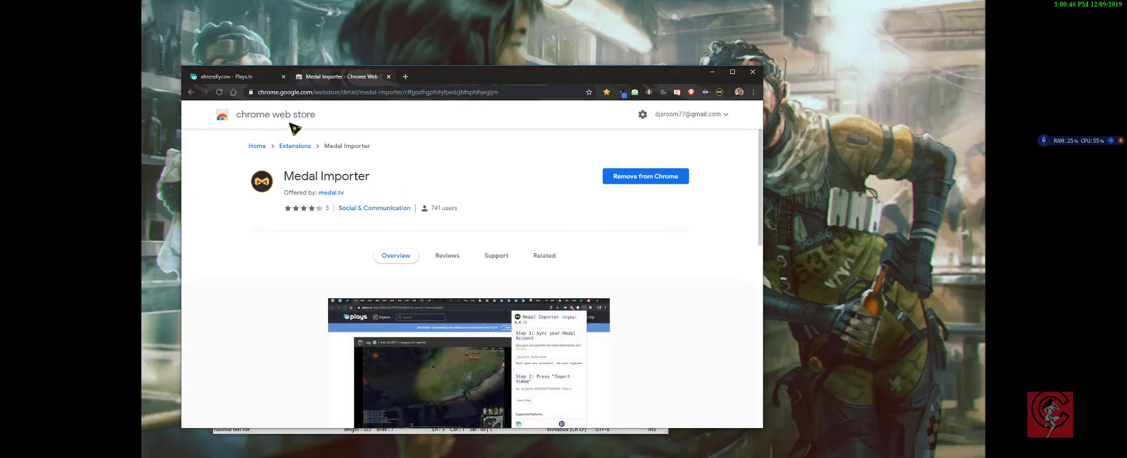
mouse_move(443, 166)
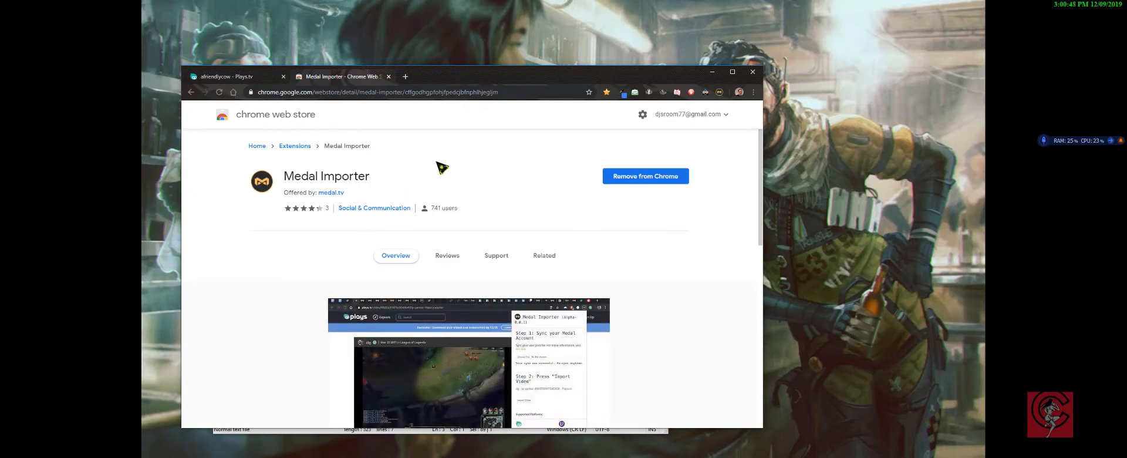
mouse_move(247, 127)
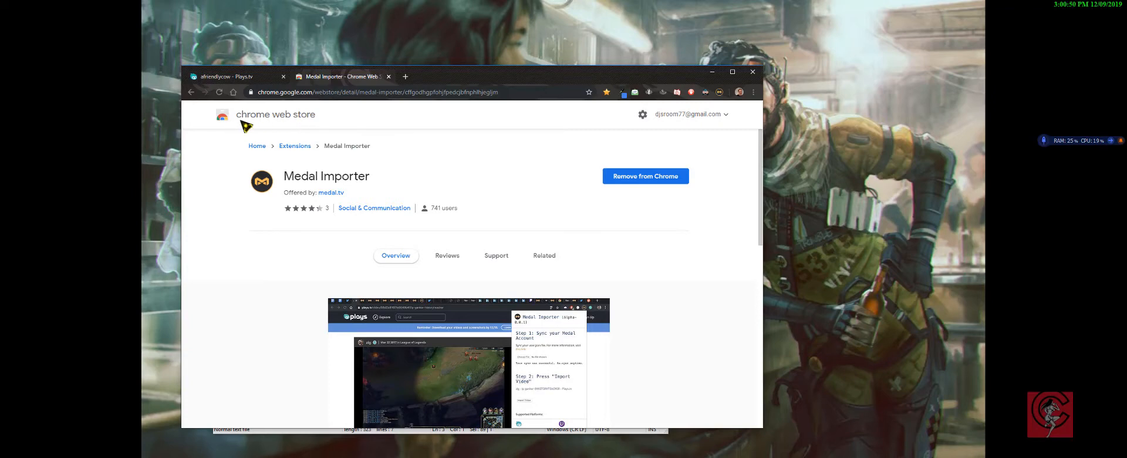
mouse_move(291, 341)
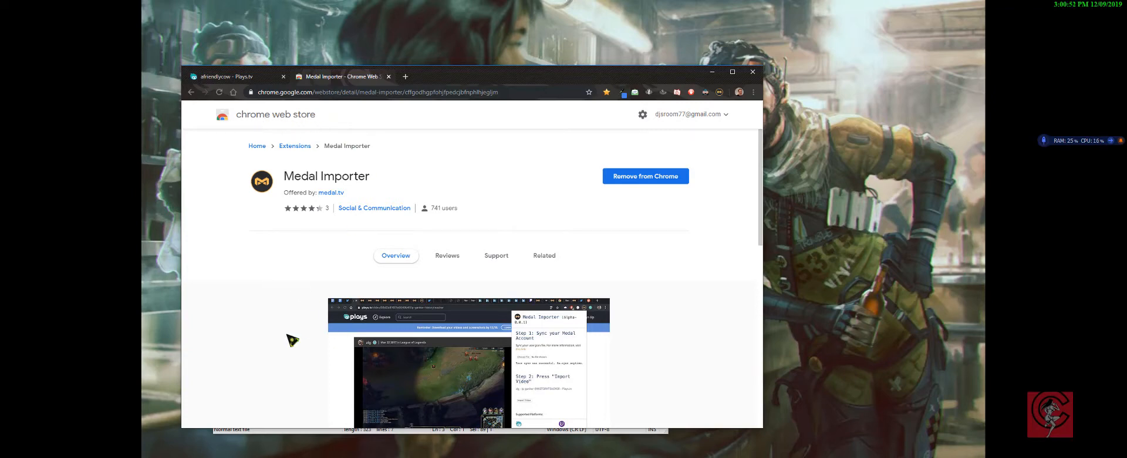
mouse_move(273, 118)
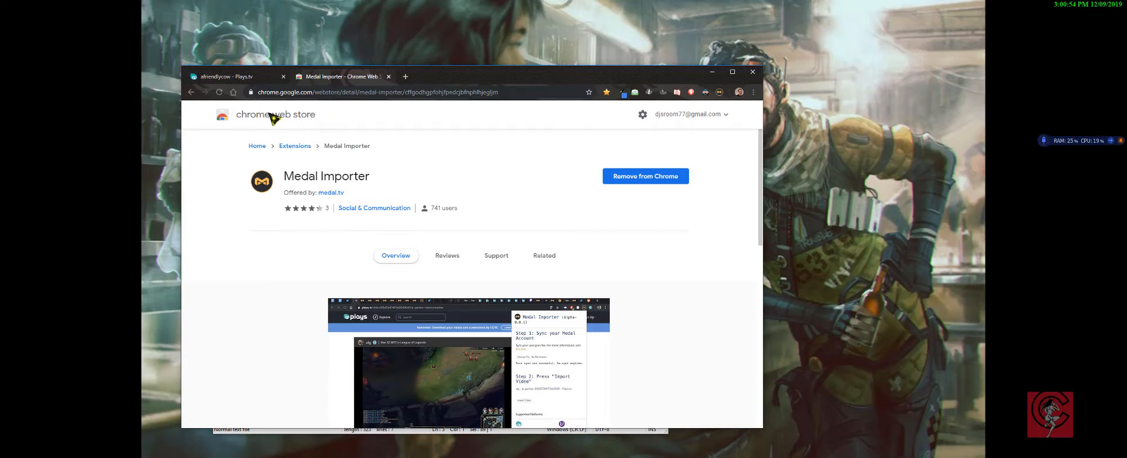
mouse_move(467, 214)
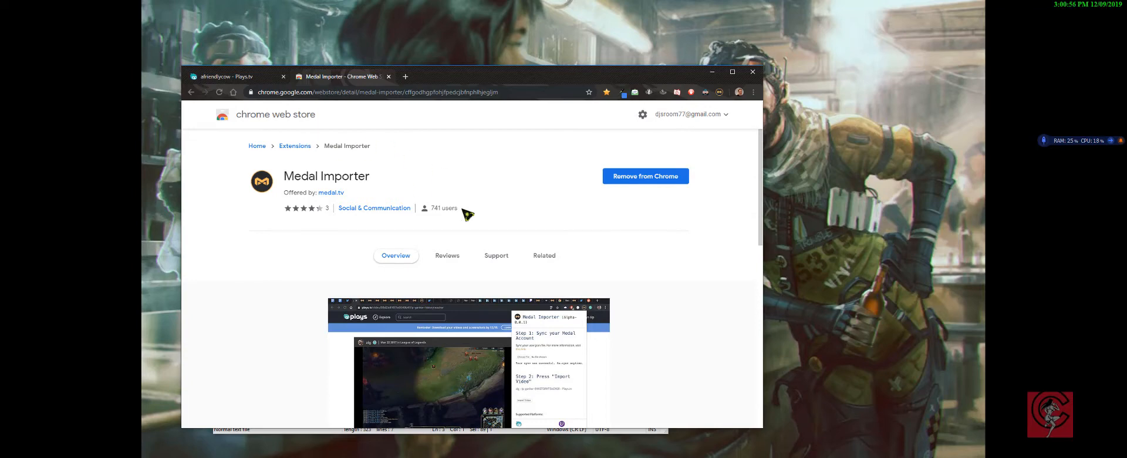
mouse_move(442, 186)
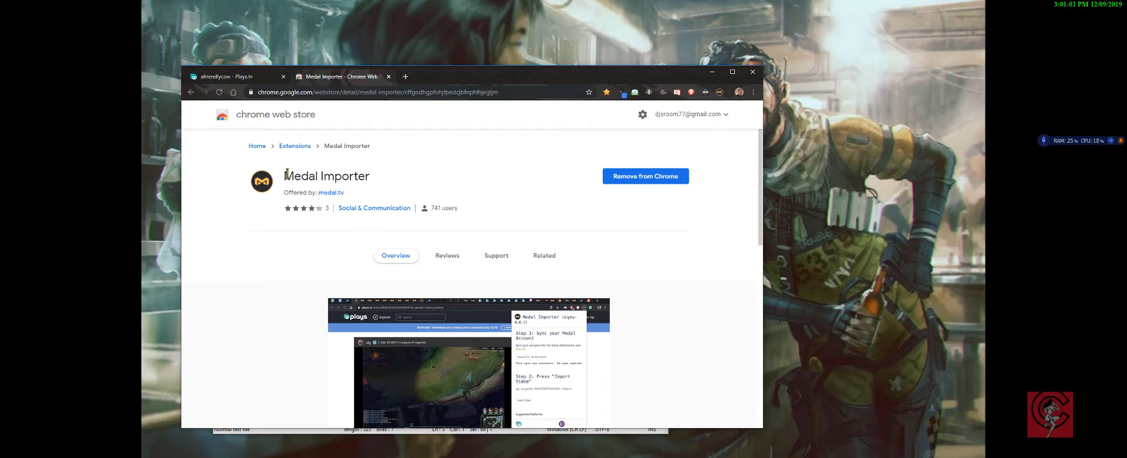
mouse_move(392, 188)
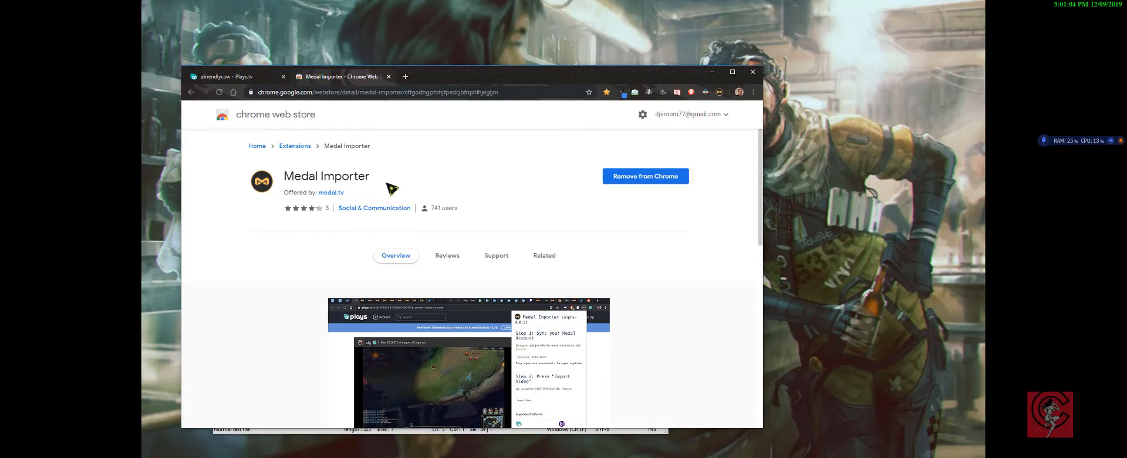
scroll("down", 3)
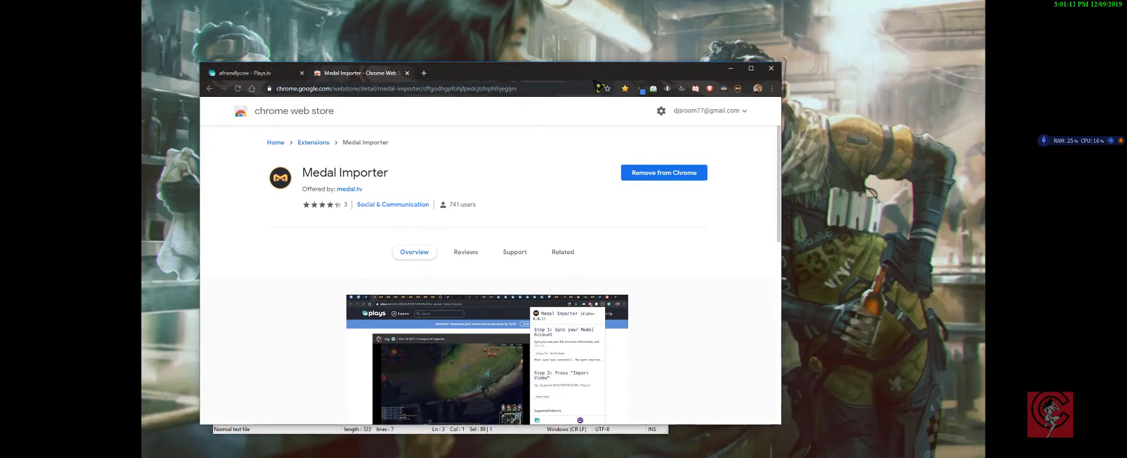
mouse_move(359, 73)
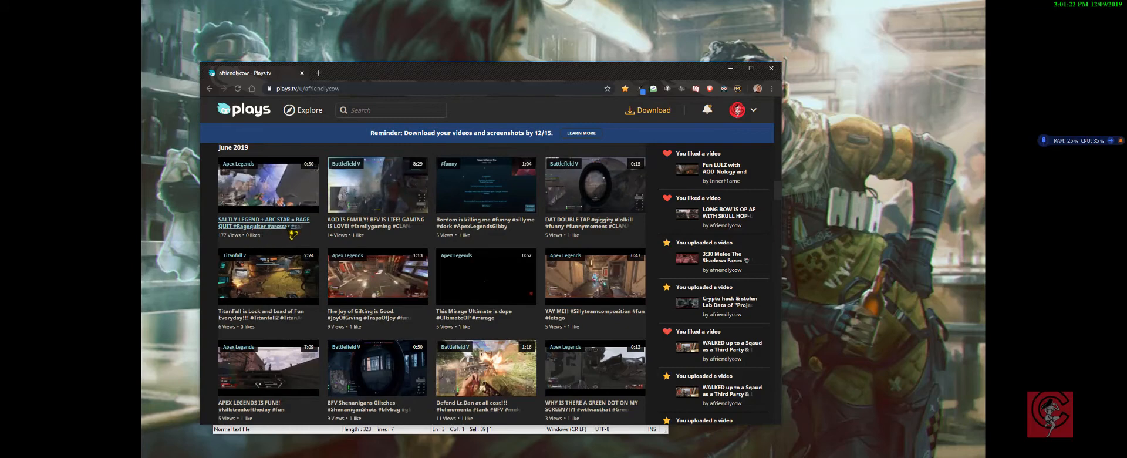
mouse_move(291, 229)
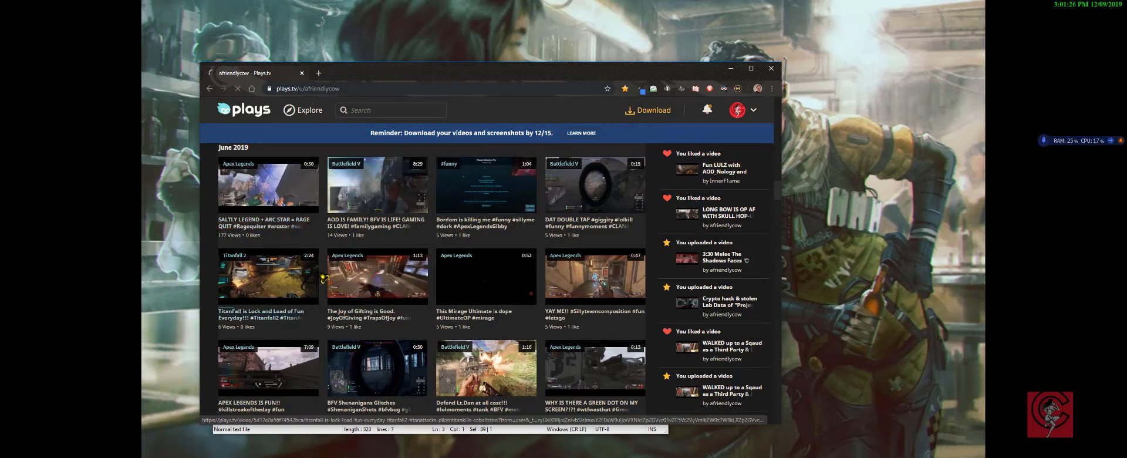
Play the SALTLY LEGEND + ARC STAR = RAGE QUIT clip from the Plays.tv profile.
left_click(268, 186)
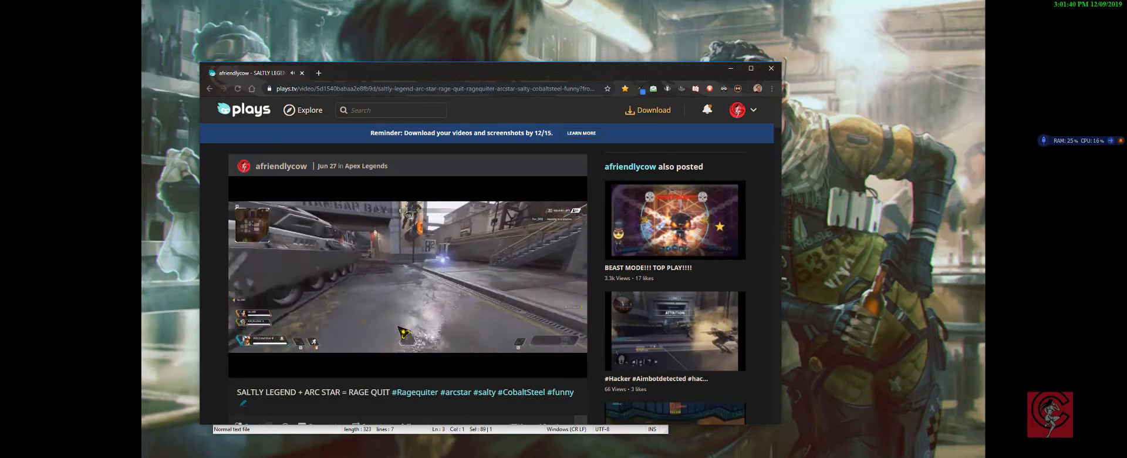
left_click(407, 277)
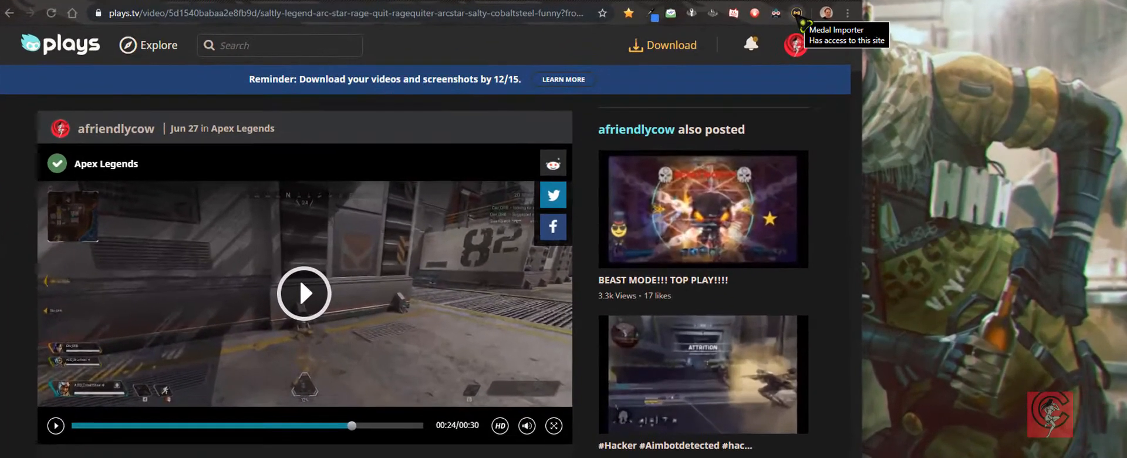
Bring up the Medal Importer panel and select the Medal store folder path on line 7 of the notes.
left_click(797, 13)
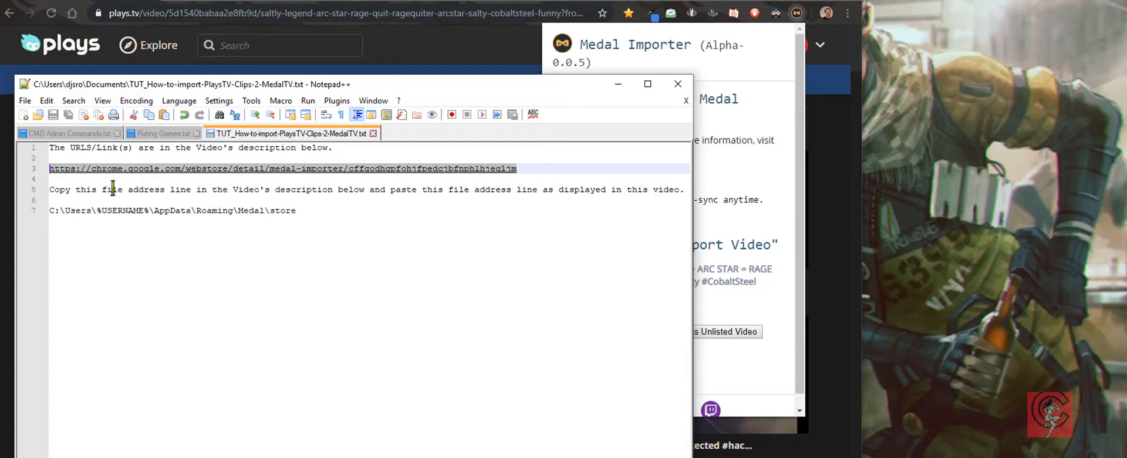
left_click(63, 223)
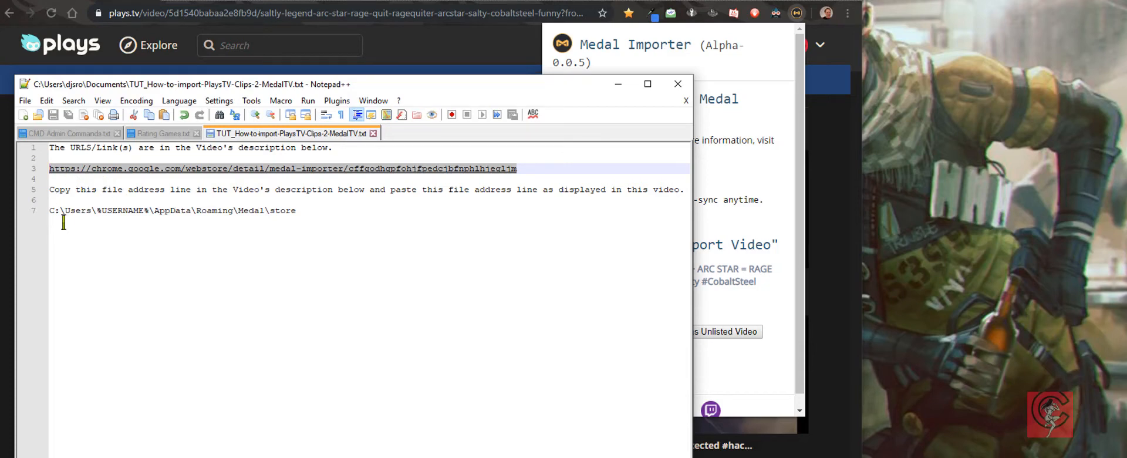
left_click(82, 210)
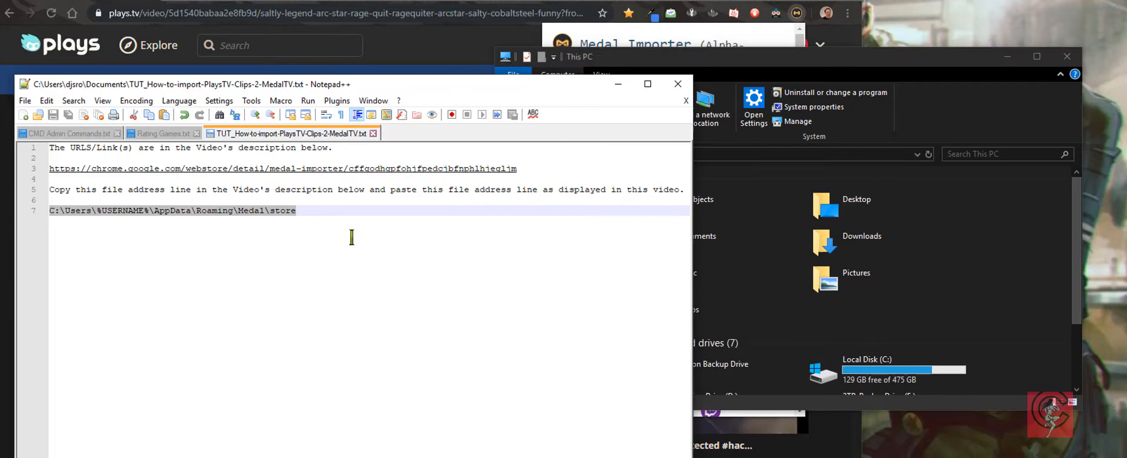
Navigate File Explorer to the Medal store folder containing user.json, then return to the importer.
left_click(579, 56)
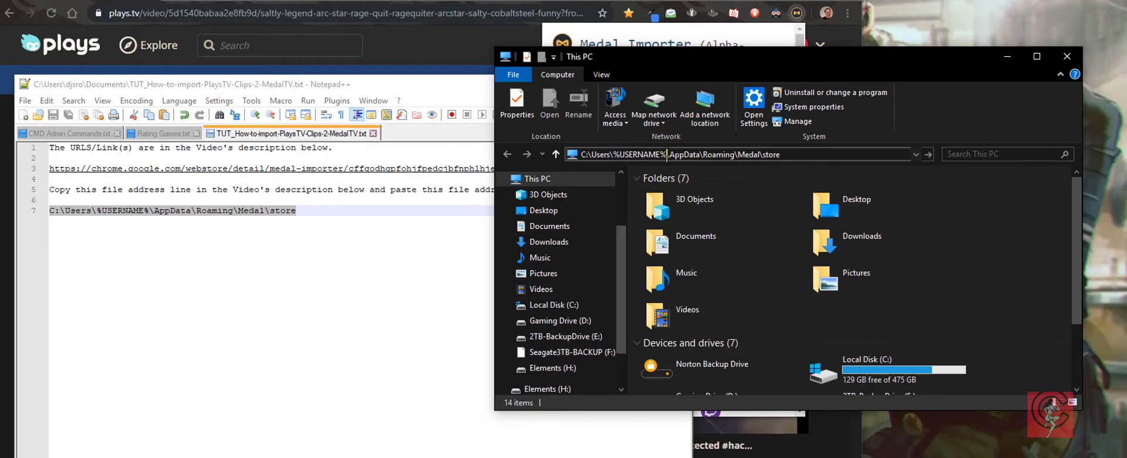
left_click(776, 154)
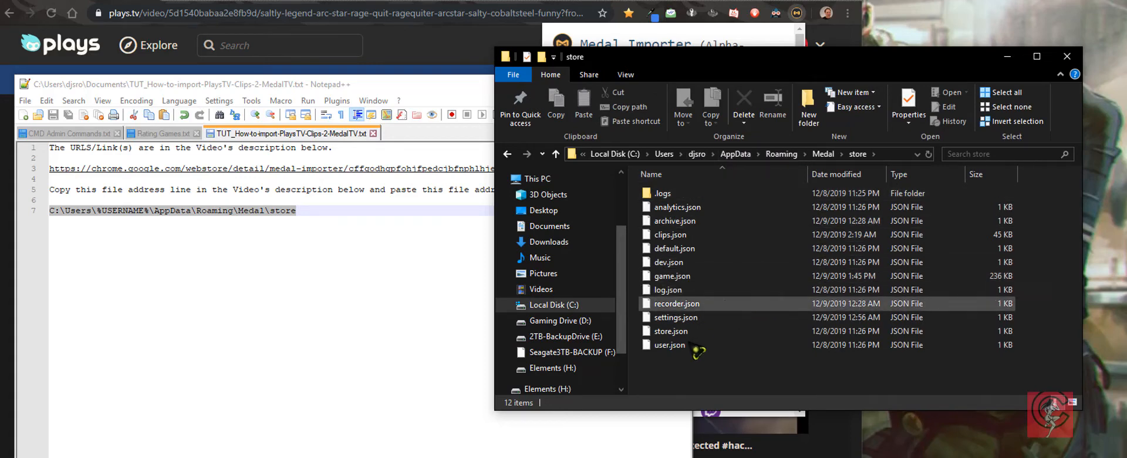
mouse_move(669, 345)
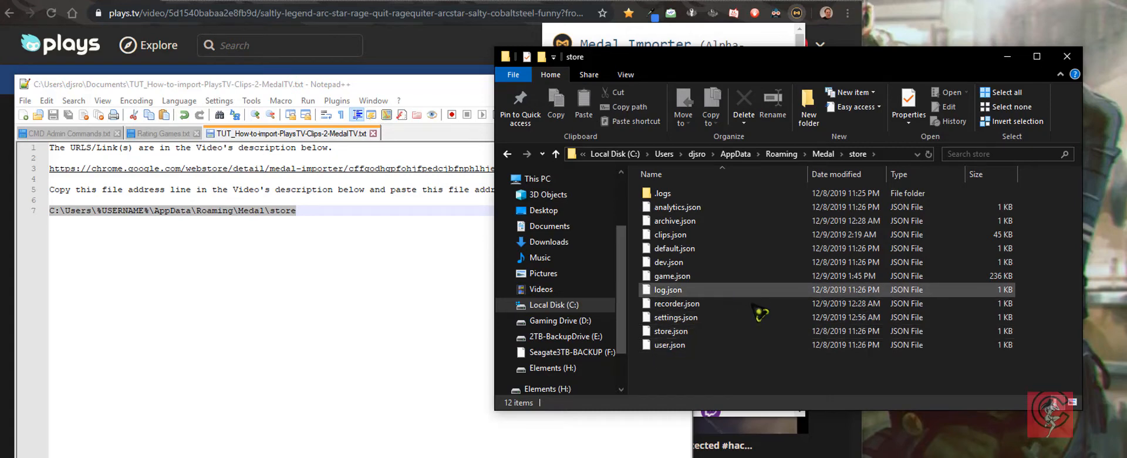
left_click(669, 344)
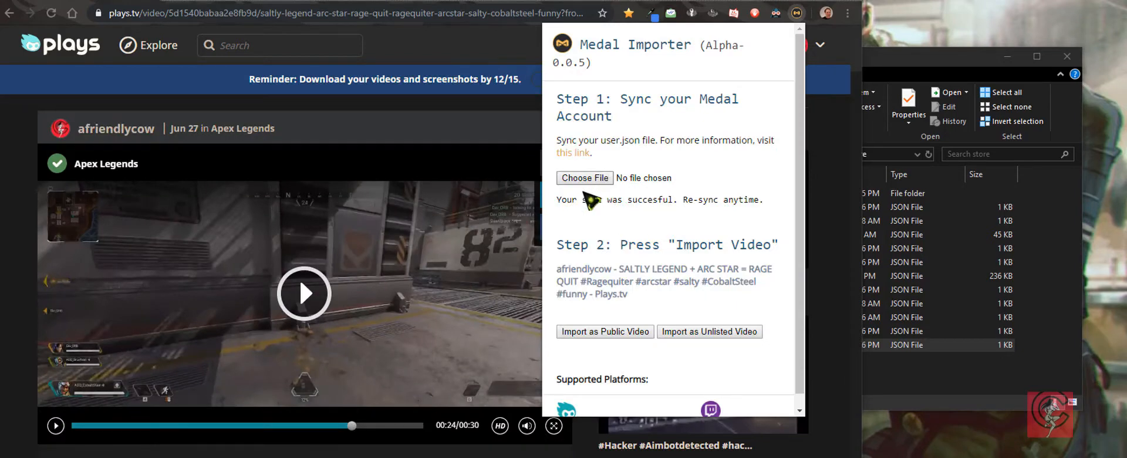
Choose user.json from the Medal store folder as the account file to sync.
left_click(585, 177)
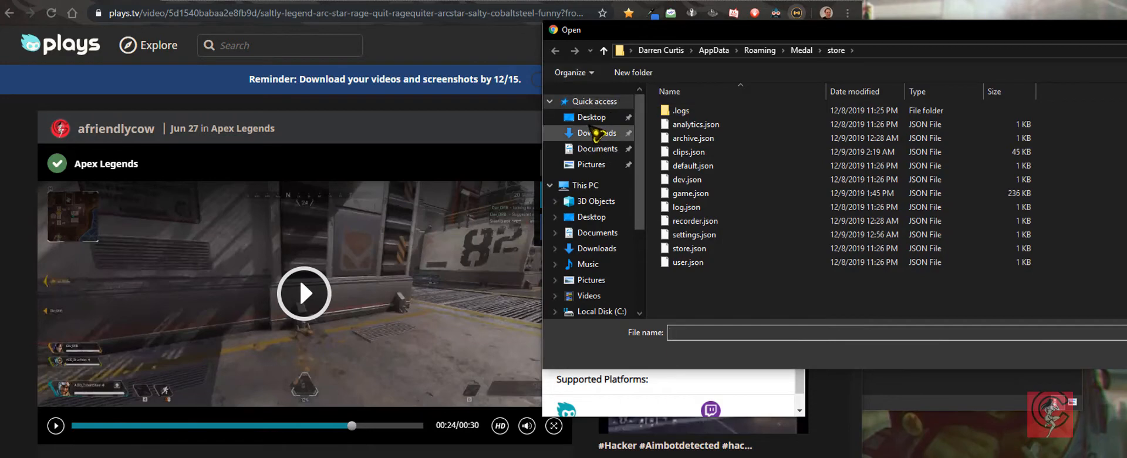
left_click(590, 118)
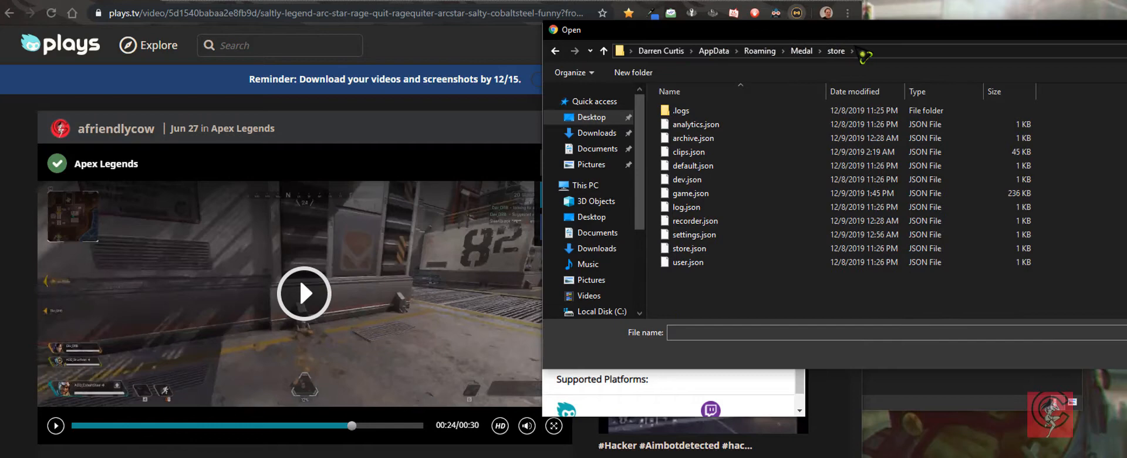
left_click(687, 262)
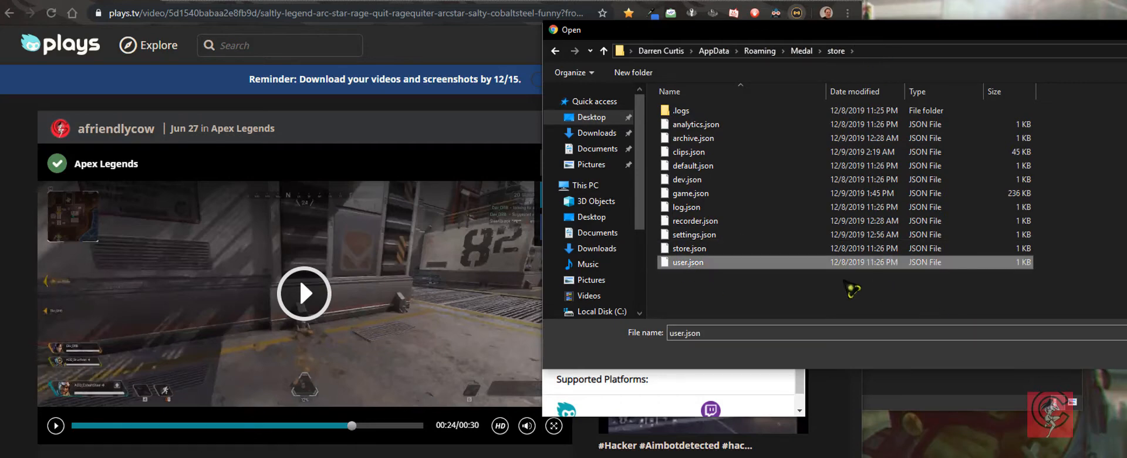
mouse_move(852, 288)
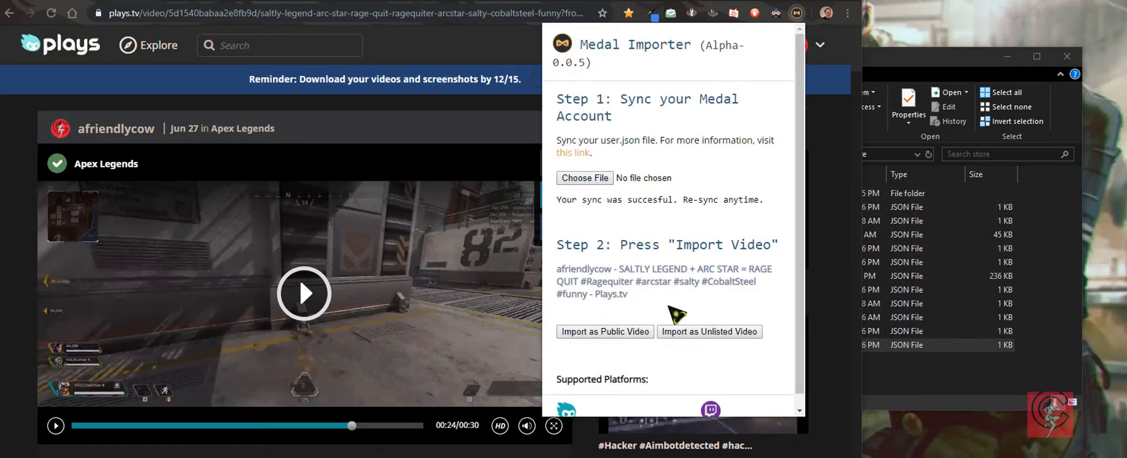
mouse_move(188, 177)
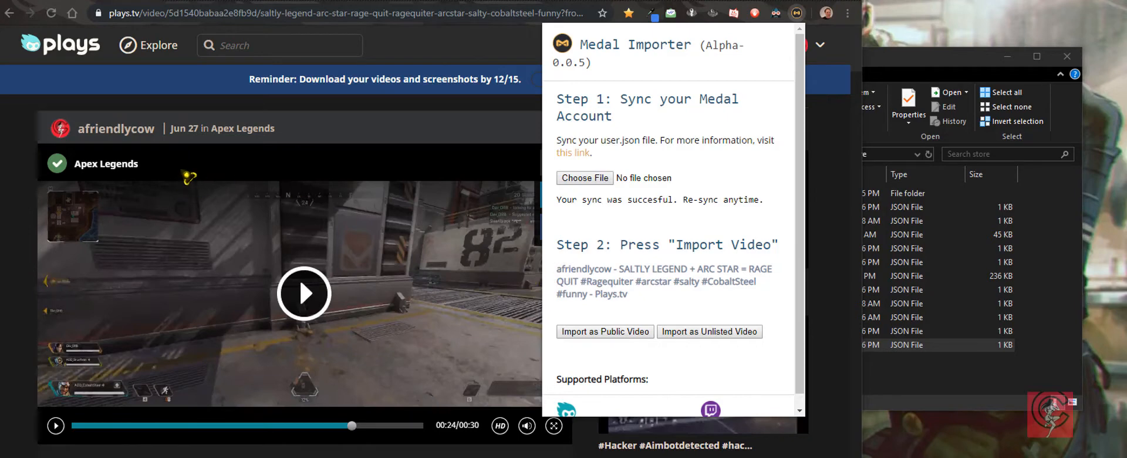
Import the RAGE QUIT clip to Medal as a public video and get its medal.tv link.
double_click(584, 267)
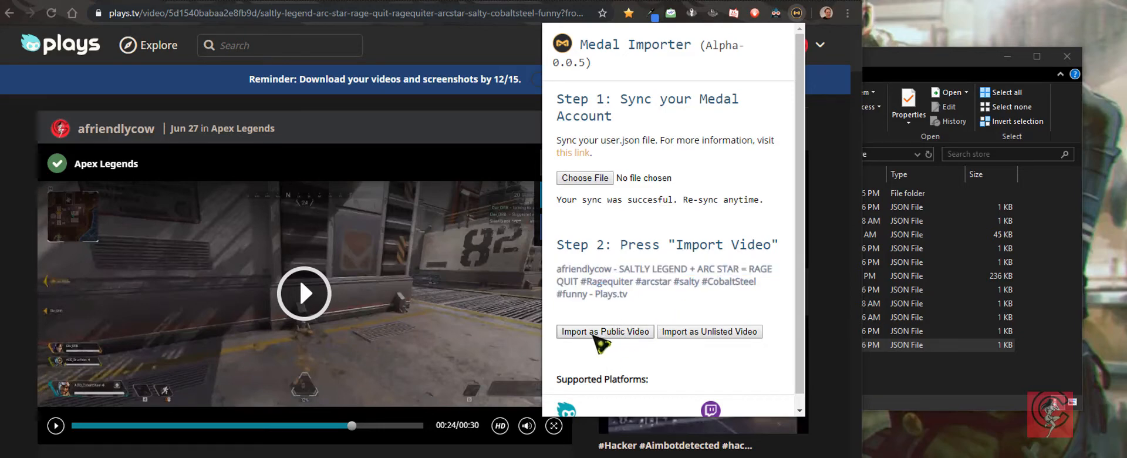
mouse_move(575, 356)
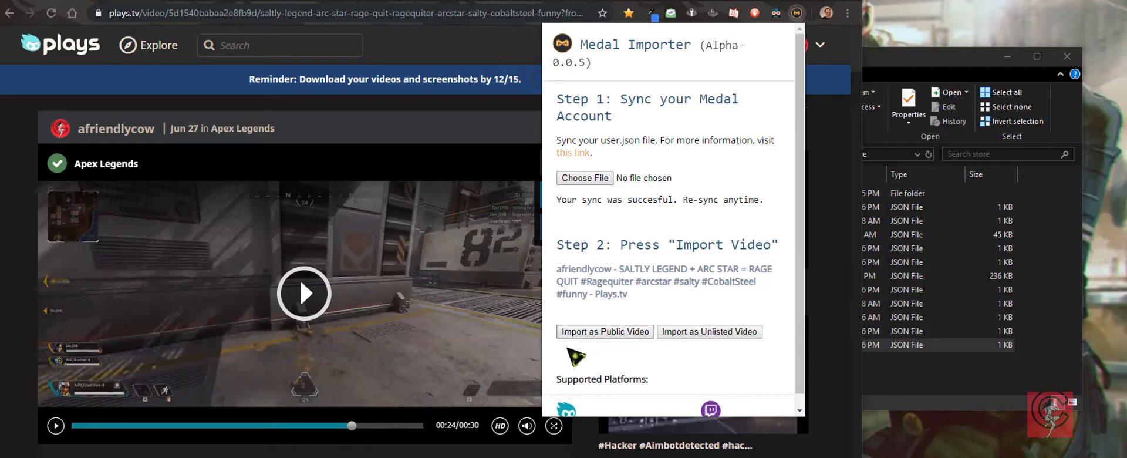
left_click(606, 331)
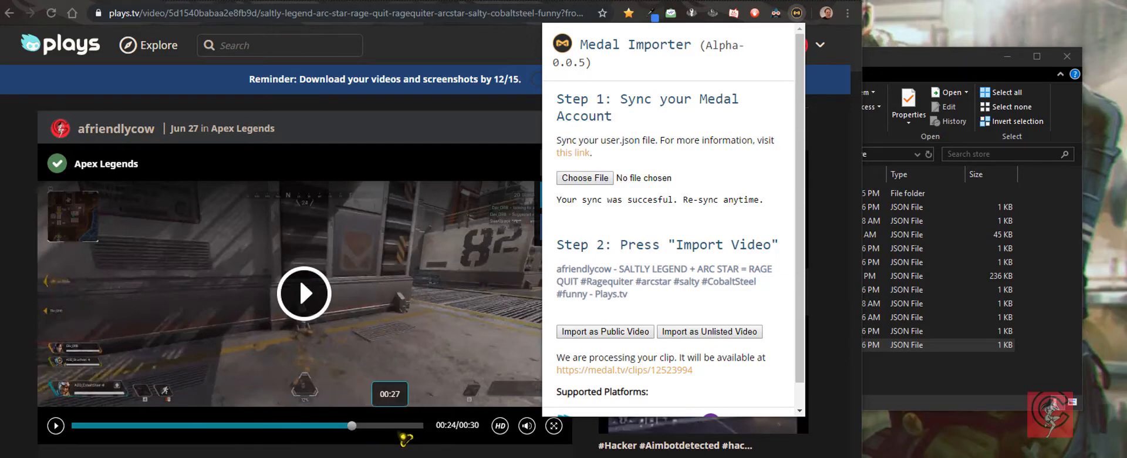
mouse_move(729, 386)
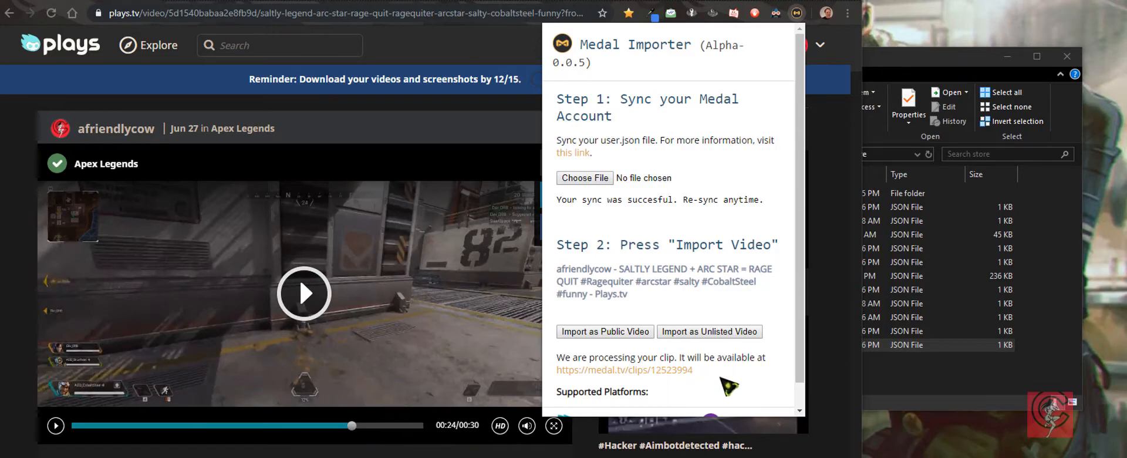
mouse_move(644, 381)
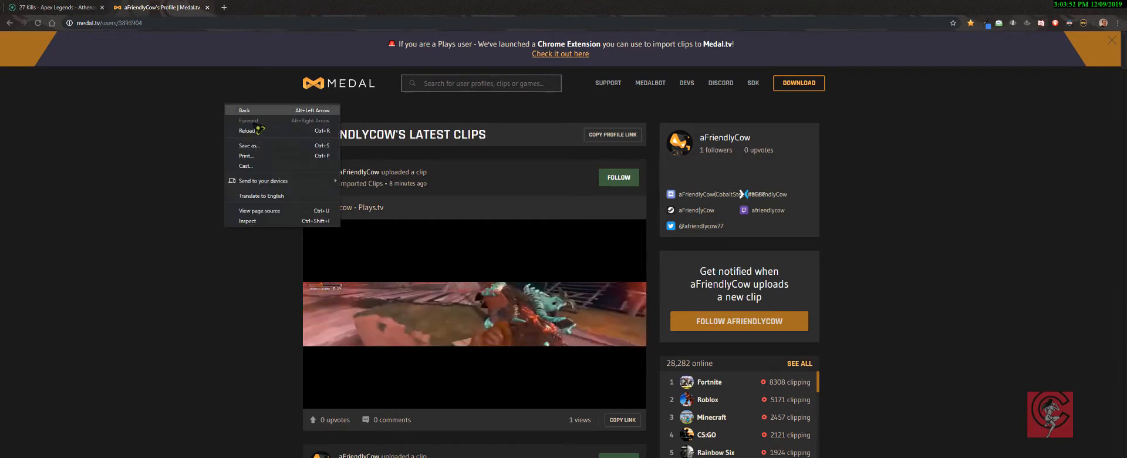
Reload aFriendlyCow's Medal.tv profile and play the newly imported RAGE QUIT clip.
left_click(247, 130)
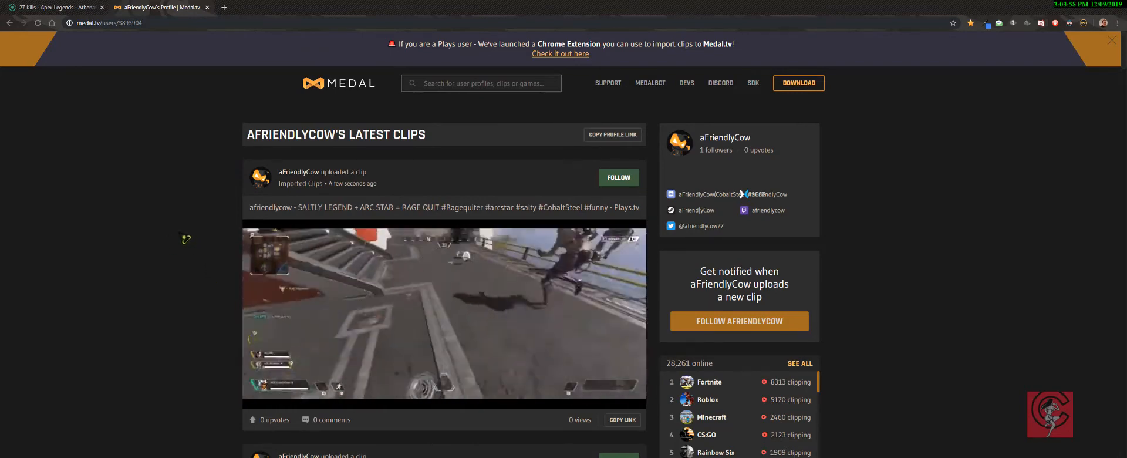
left_click(444, 315)
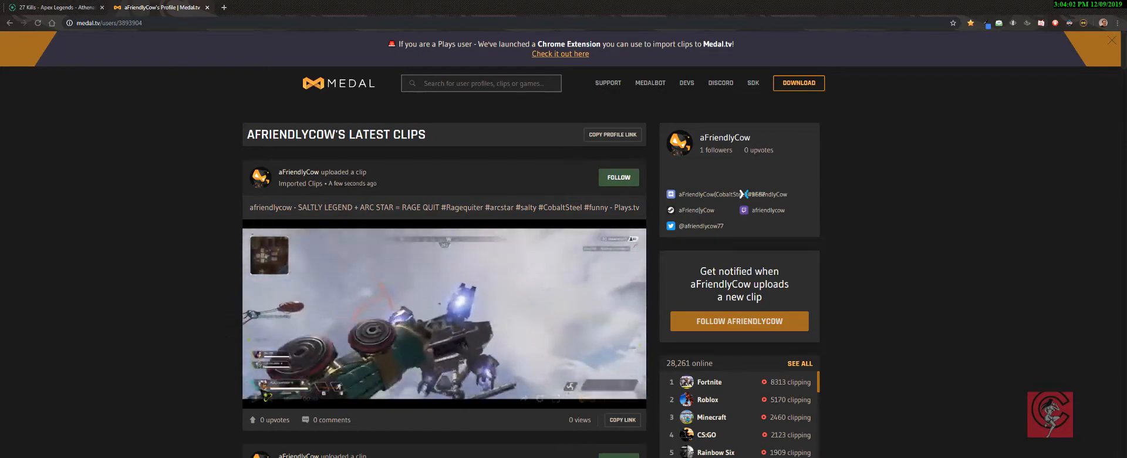
left_click(443, 316)
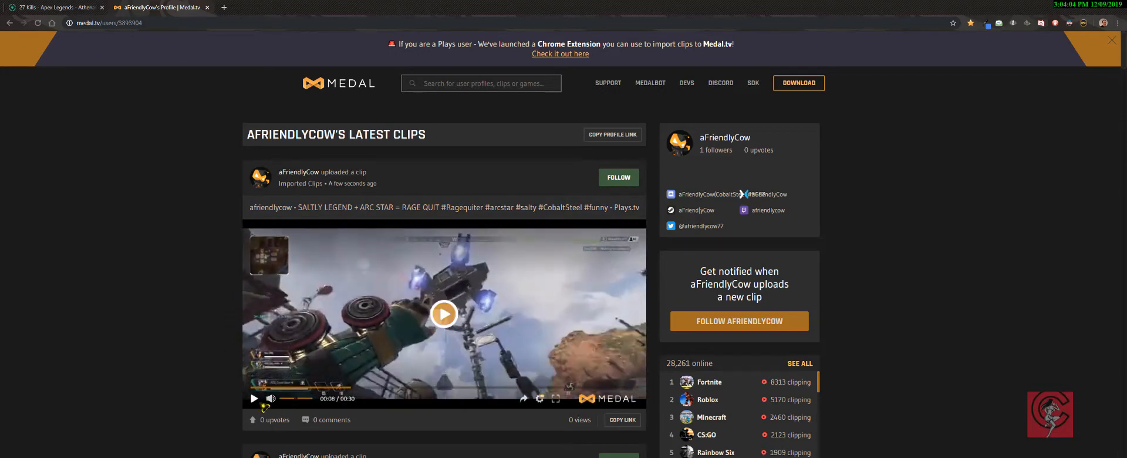
left_click(444, 314)
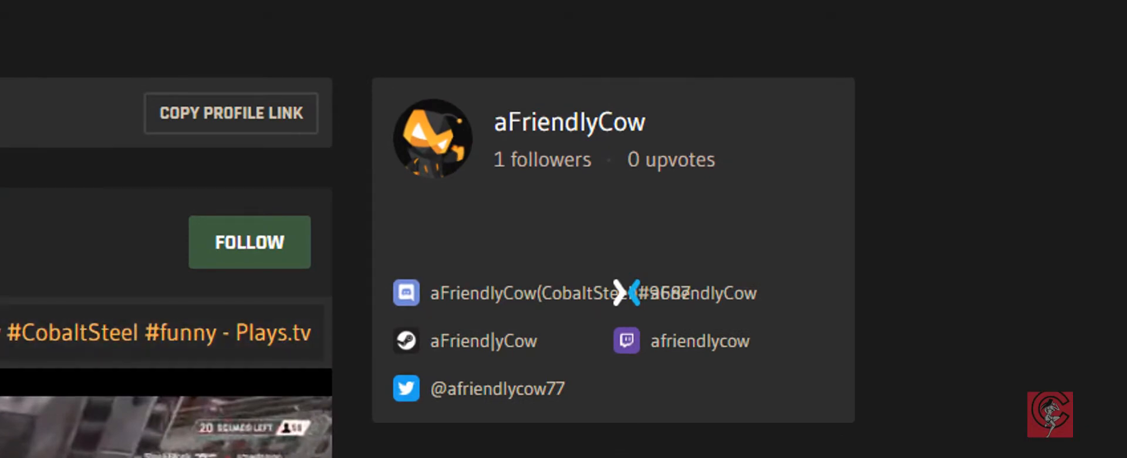
mouse_move(687, 392)
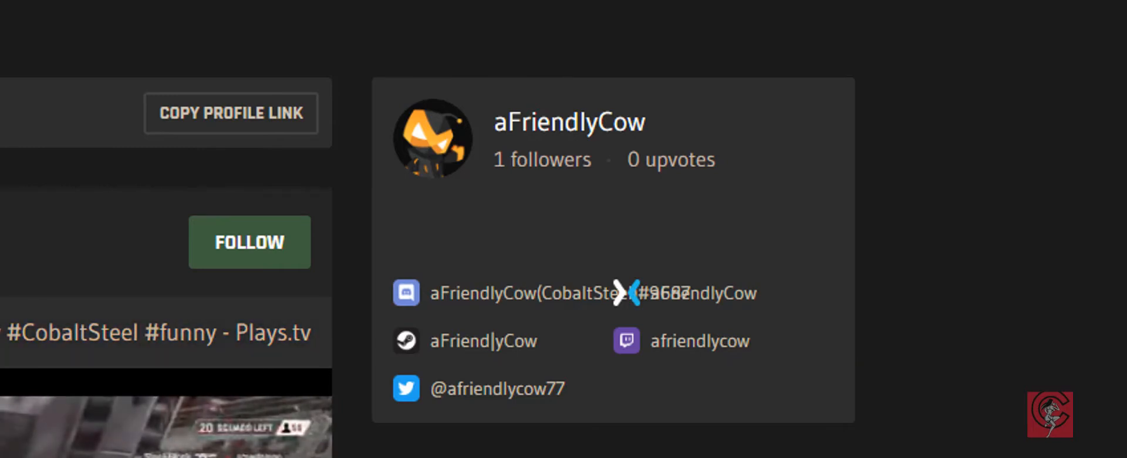
mouse_move(619, 370)
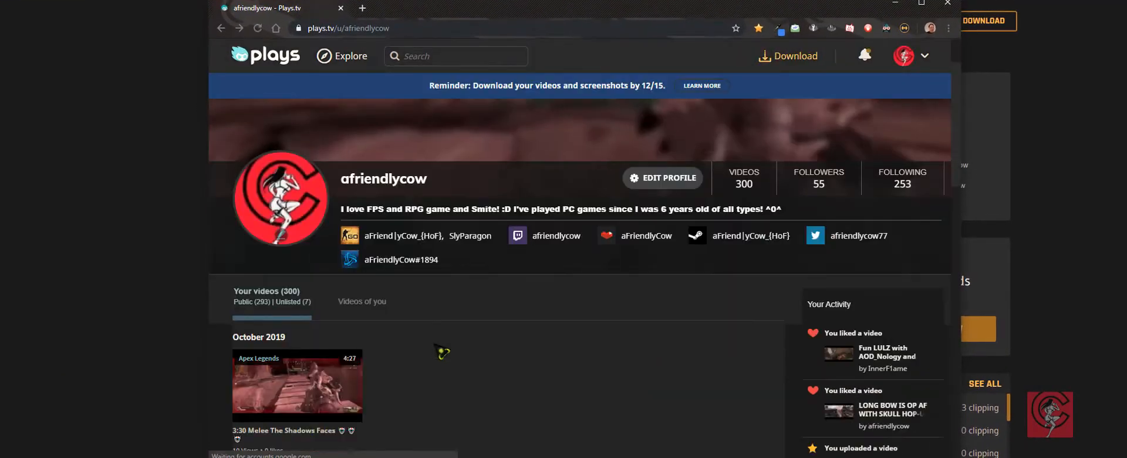
Open the 'WALKED up to a Sqaud as a Third Party' clip and bring up Medal Importer for it.
scroll("down", 3)
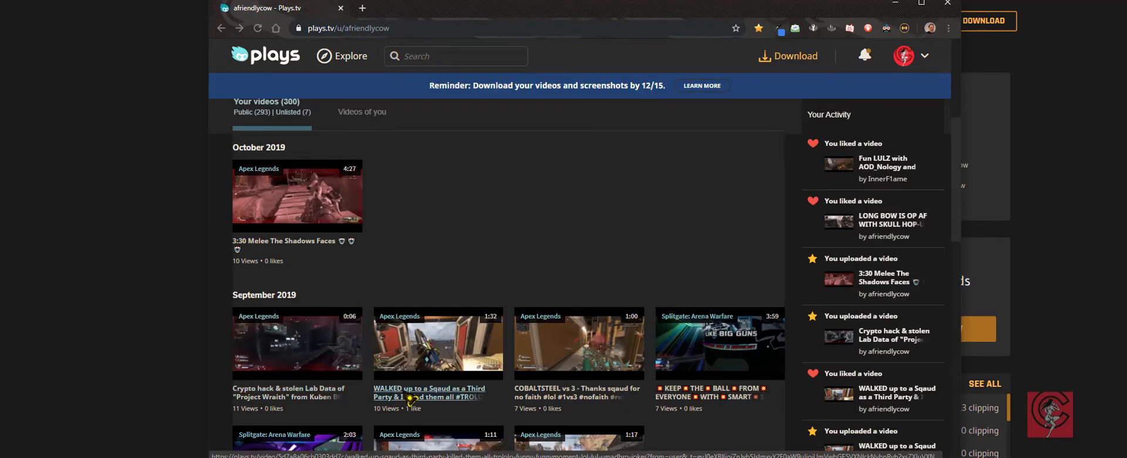
left_click(438, 342)
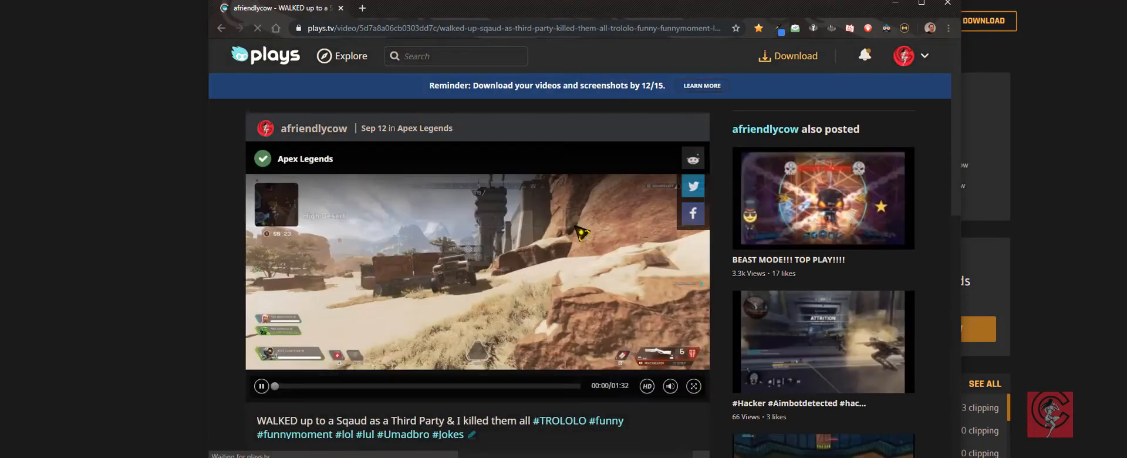
left_click(904, 28)
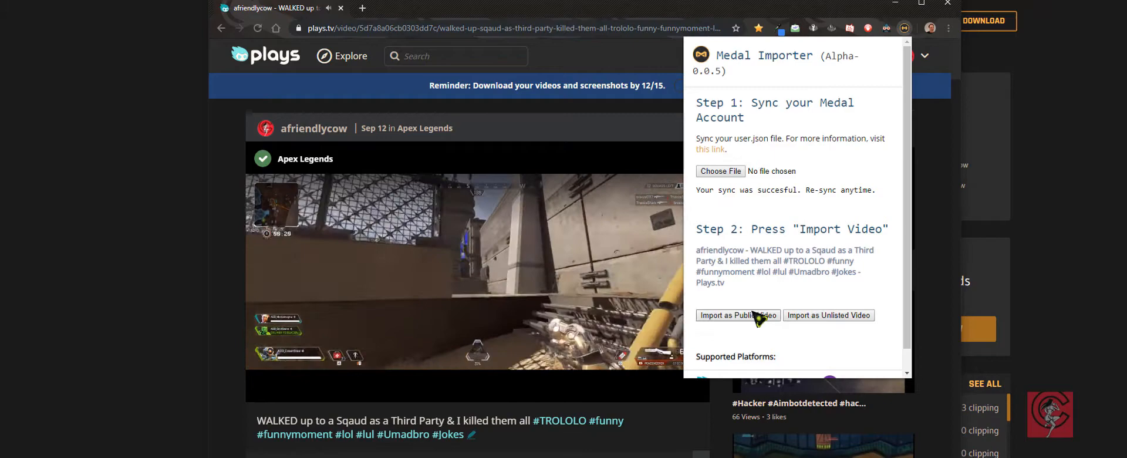
Import the WALKED up to a Sqaud clip as a public video and dismiss the importer popup.
left_click(738, 315)
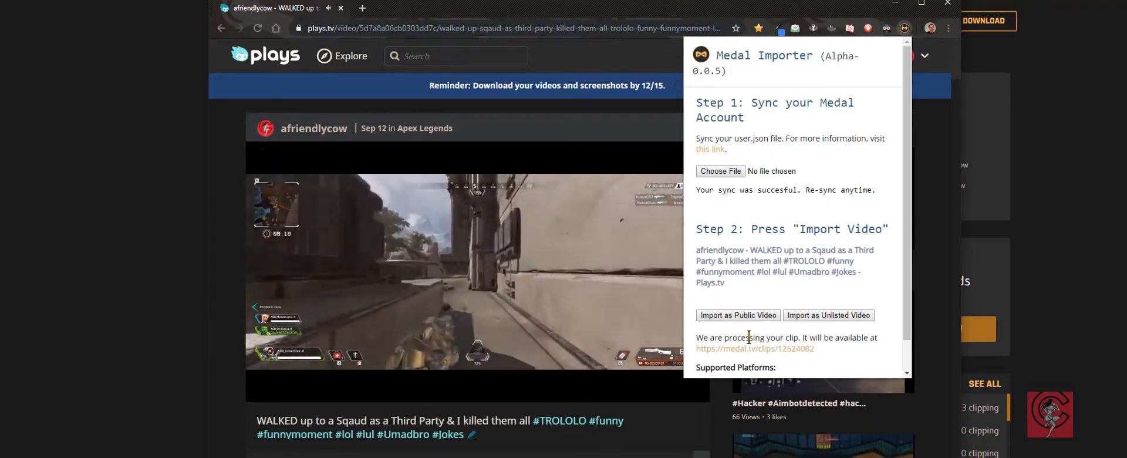
left_click(467, 270)
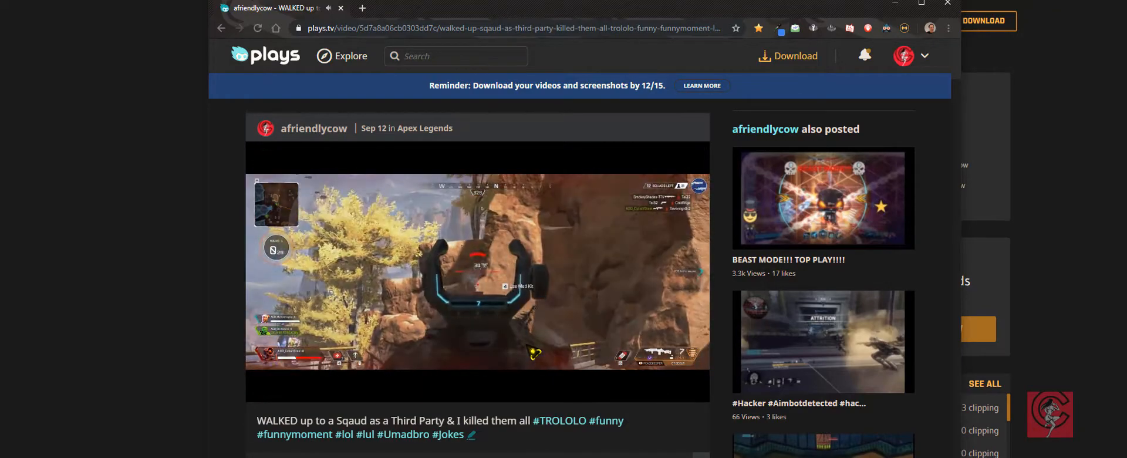
left_click(476, 281)
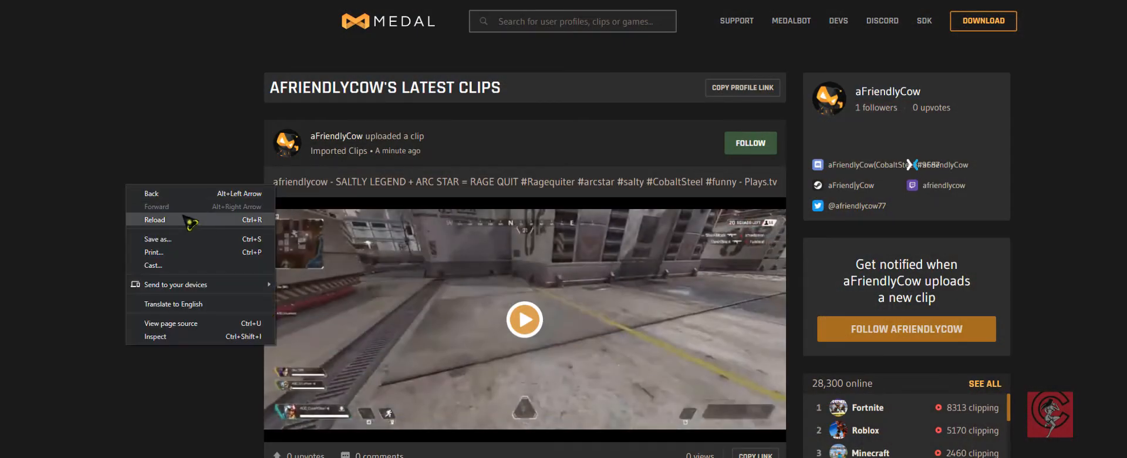
Reload the Medal.tv profile so the WALKED up to a Sqaud clip tops the latest clips.
left_click(155, 219)
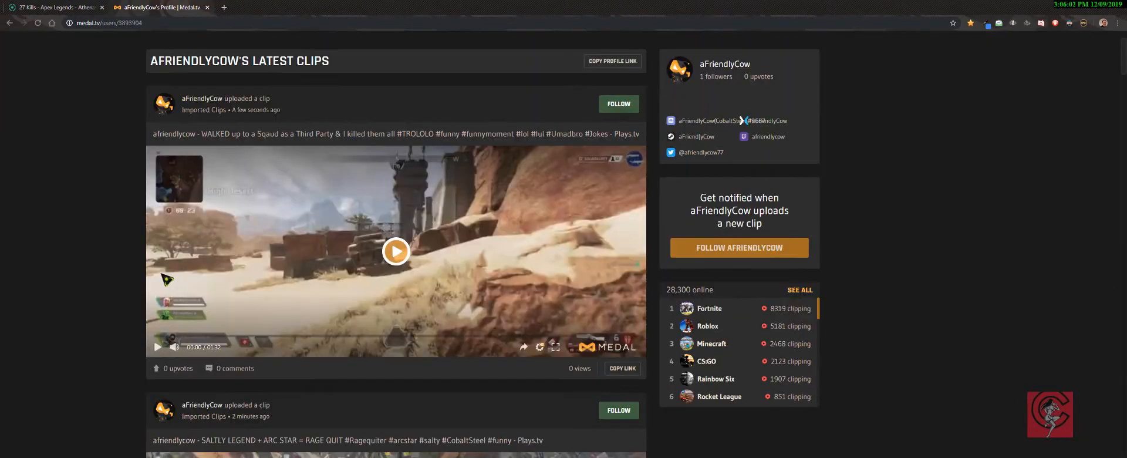
mouse_move(542, 272)
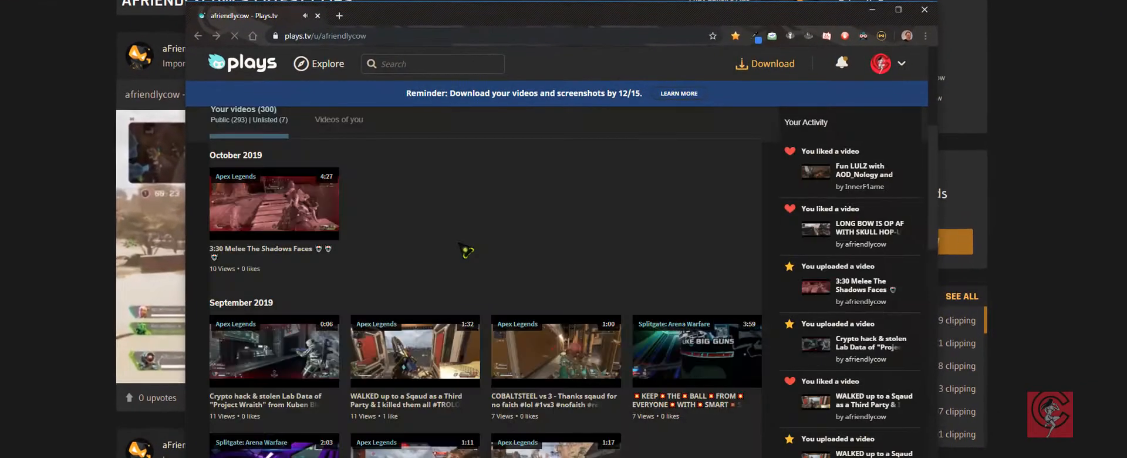
scroll("down", 3)
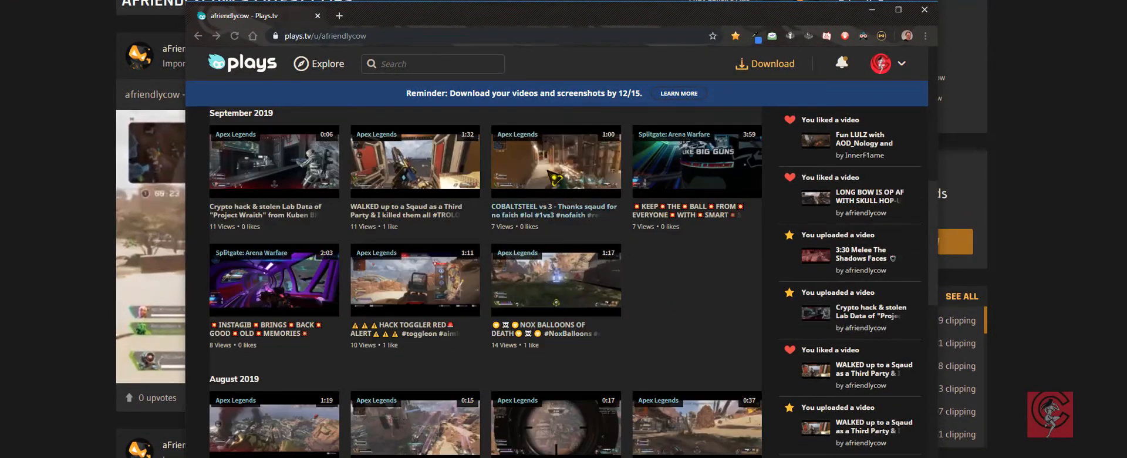
mouse_move(694, 286)
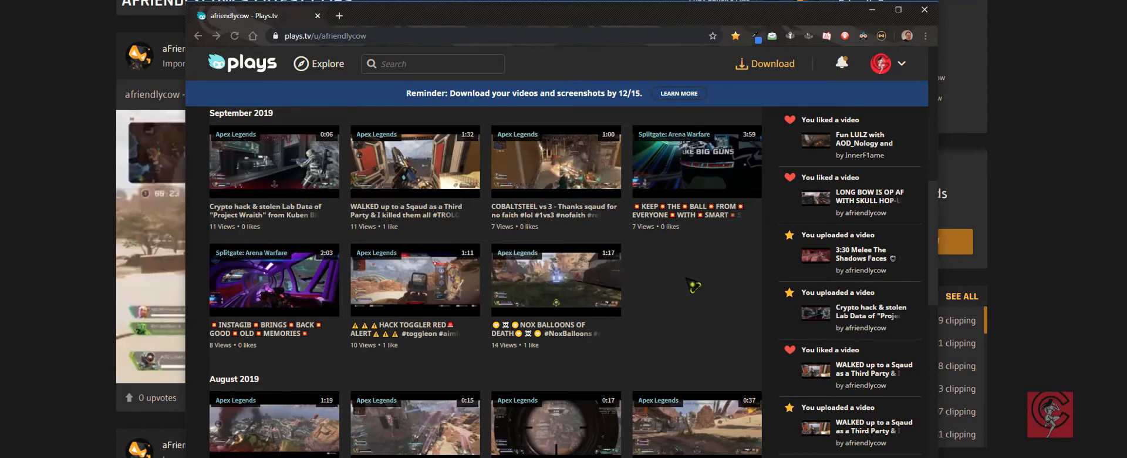
scroll("down", 3)
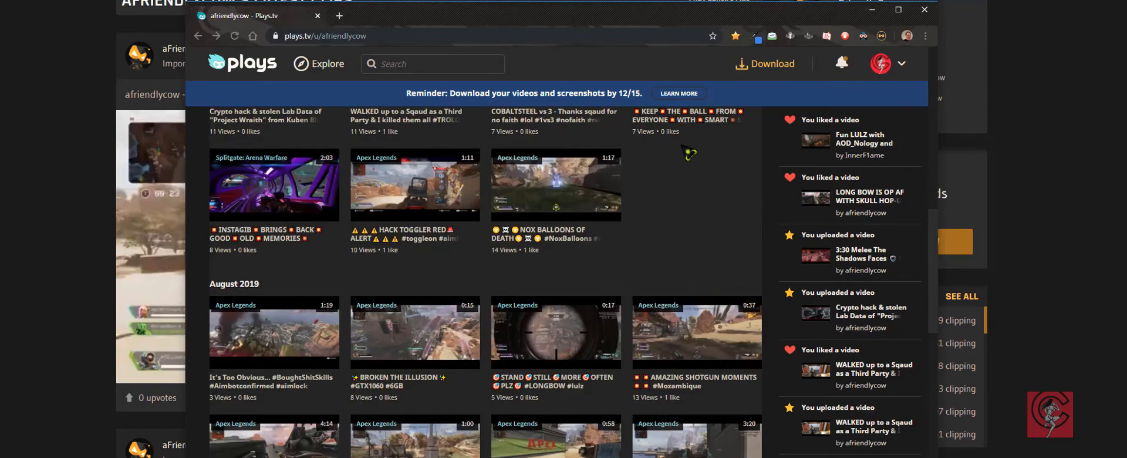
scroll("down", 3)
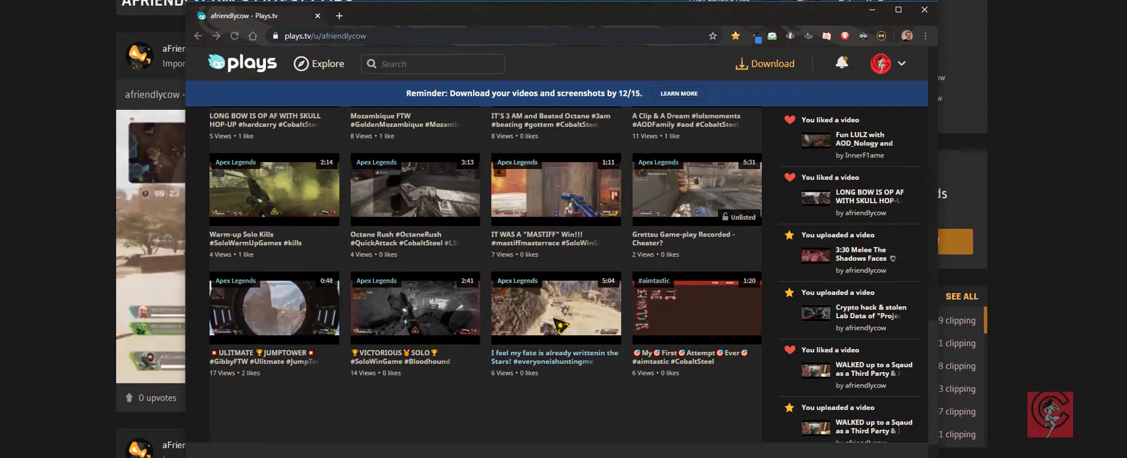
scroll("down", 3)
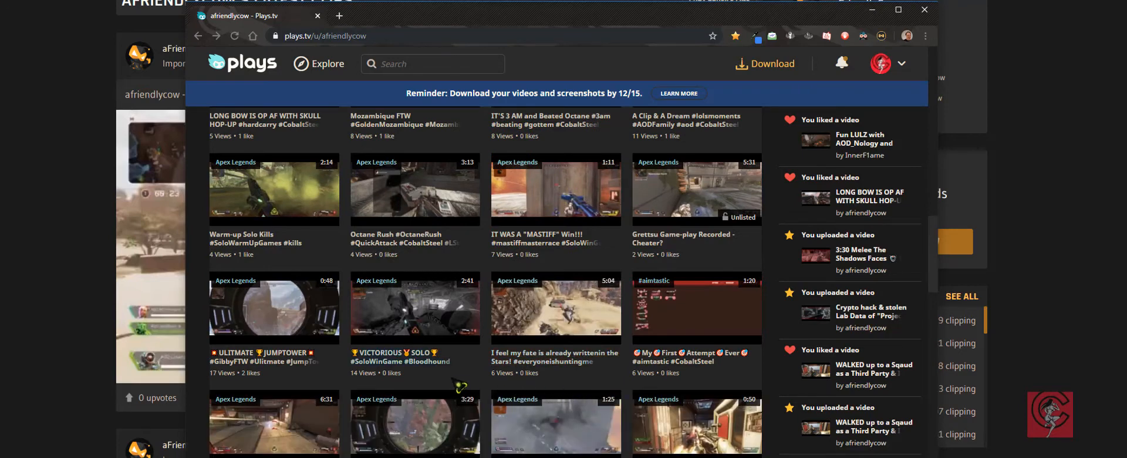
mouse_move(473, 381)
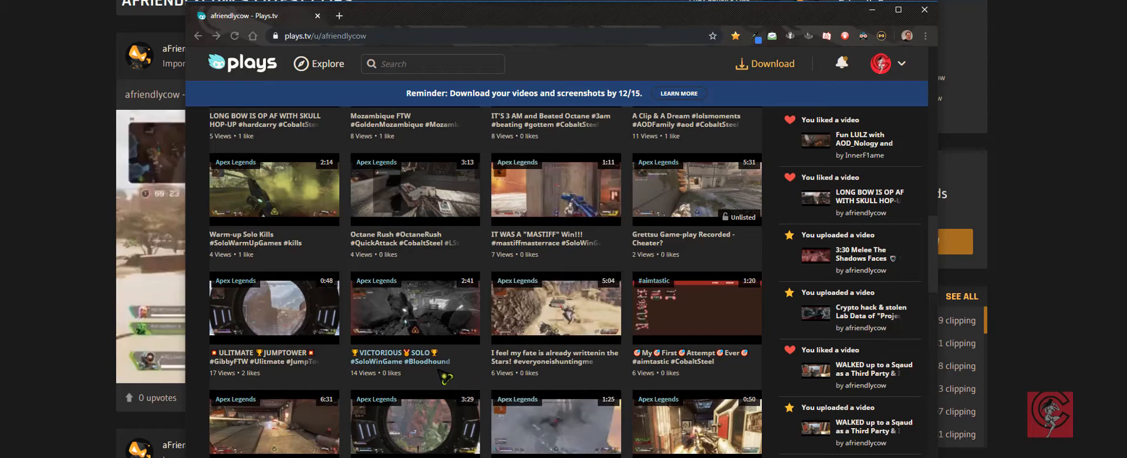
scroll("down", 3)
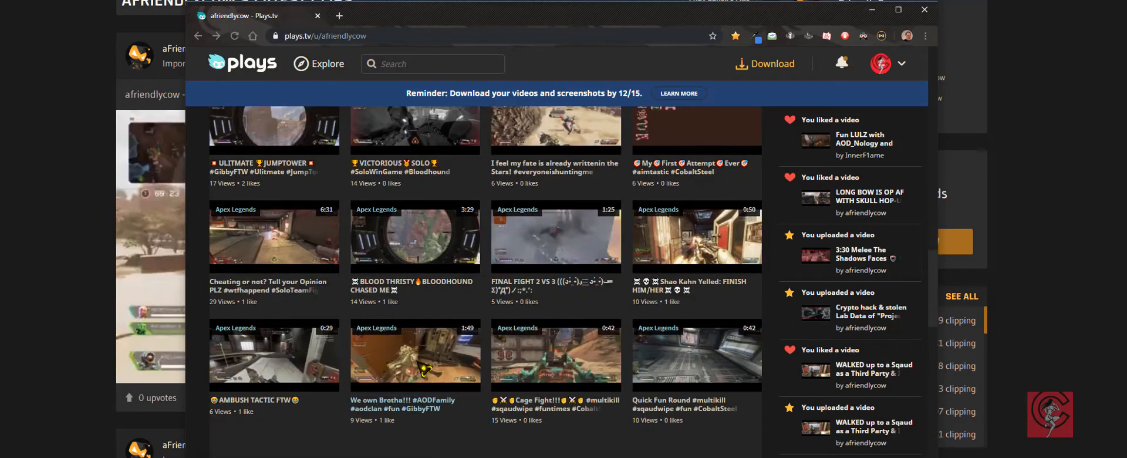
scroll("down", 3)
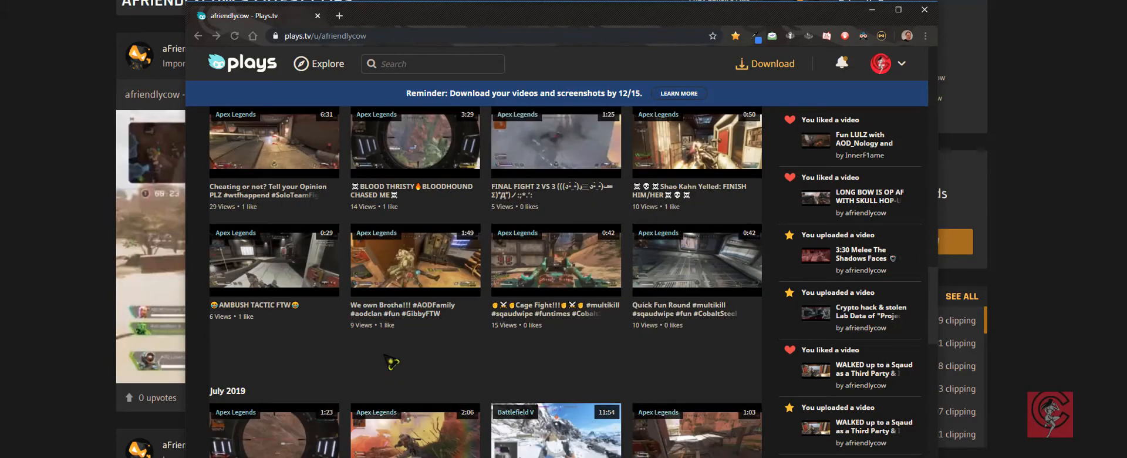
scroll("down", 3)
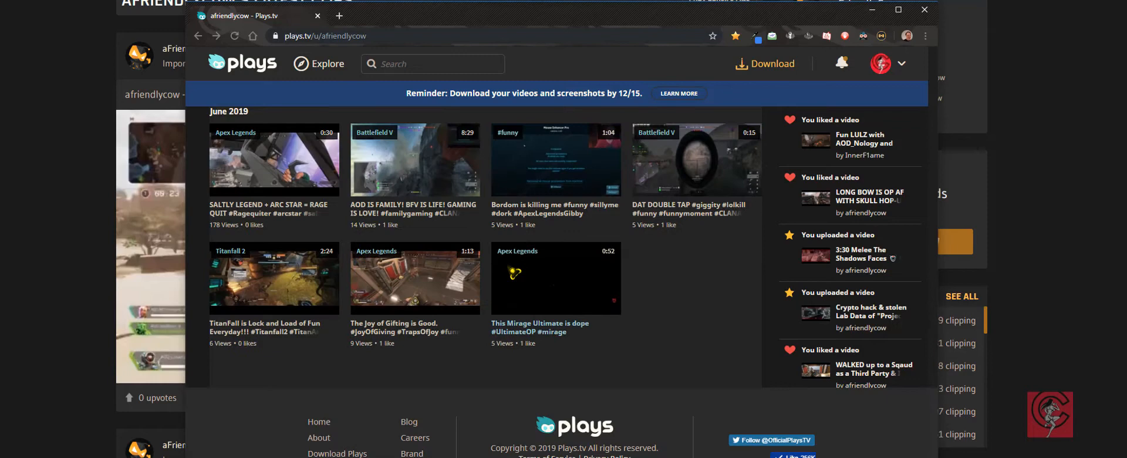
scroll("down", 3)
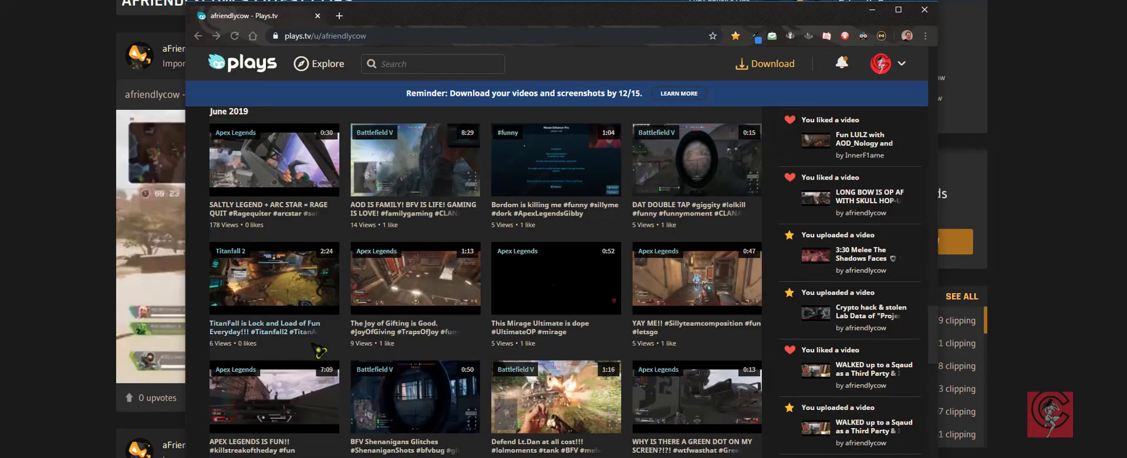
mouse_move(319, 353)
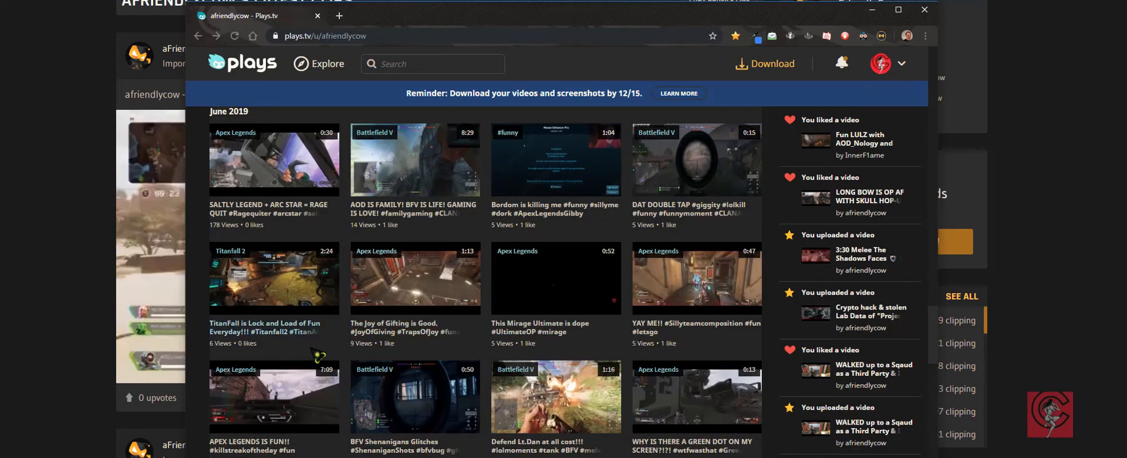
scroll("down", 3)
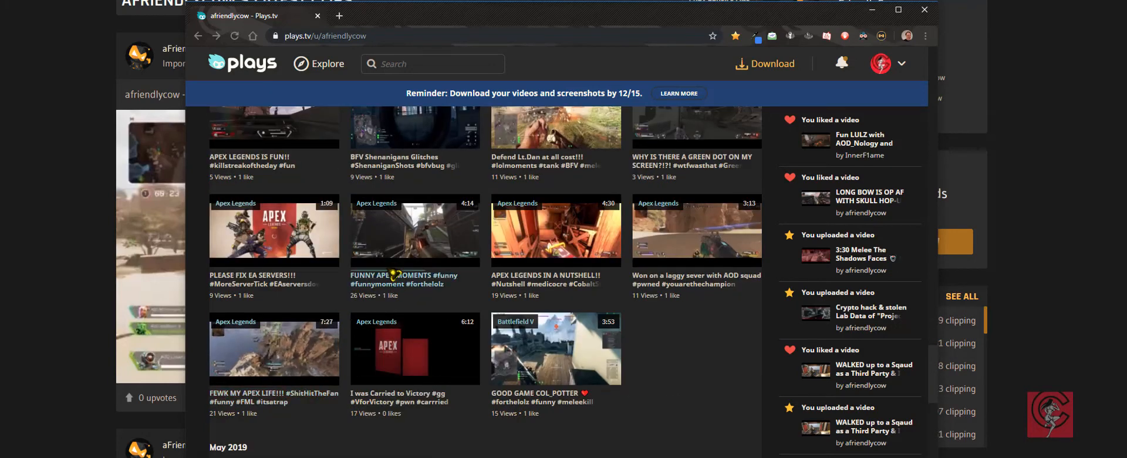
Play the FUNNY APEX MOMENTS clip on Plays.tv.
left_click(414, 230)
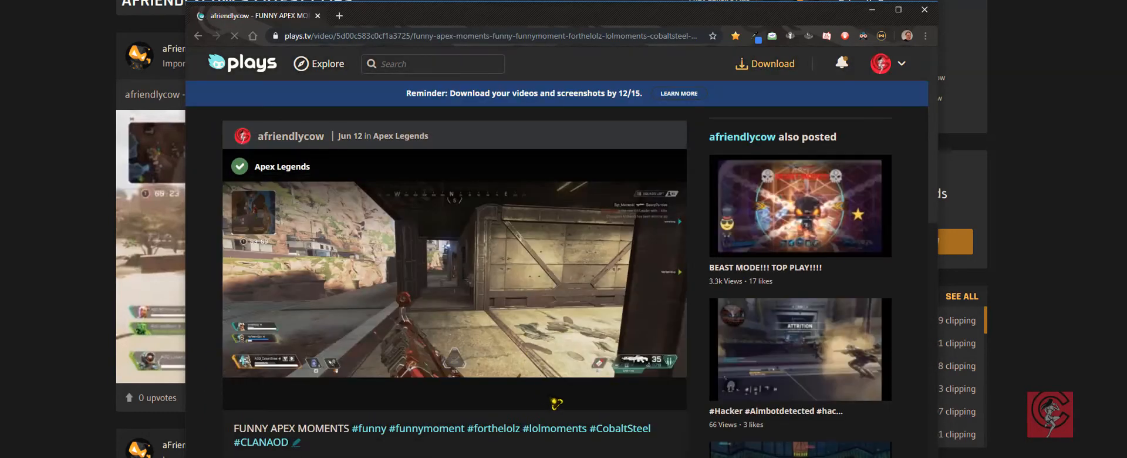
left_click(455, 280)
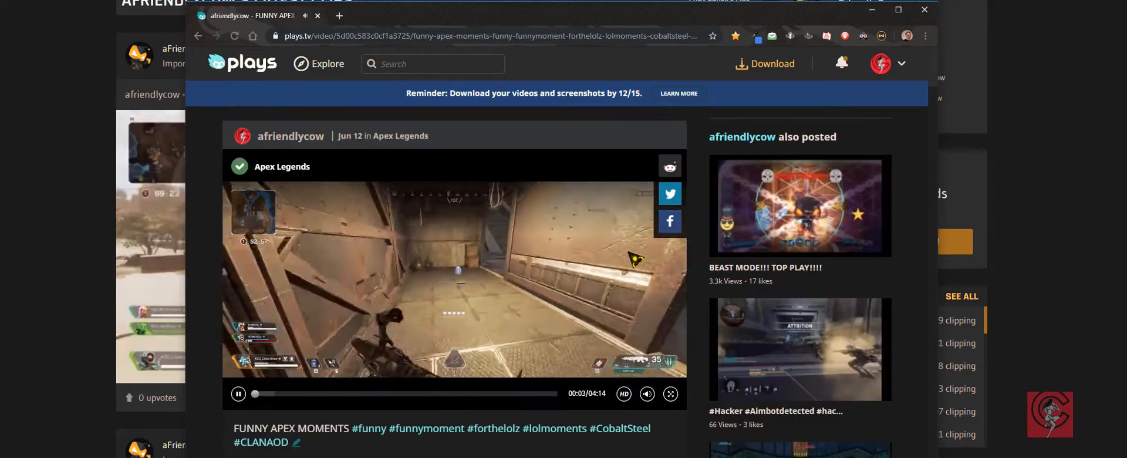
left_click(882, 35)
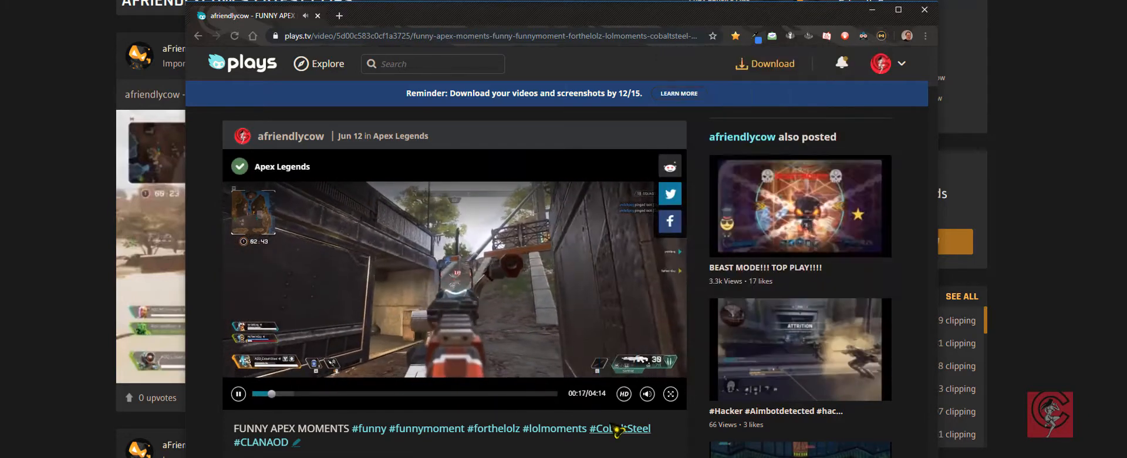
Pause and resume the clip, then return to the Medal.tv profile page.
left_click(632, 428)
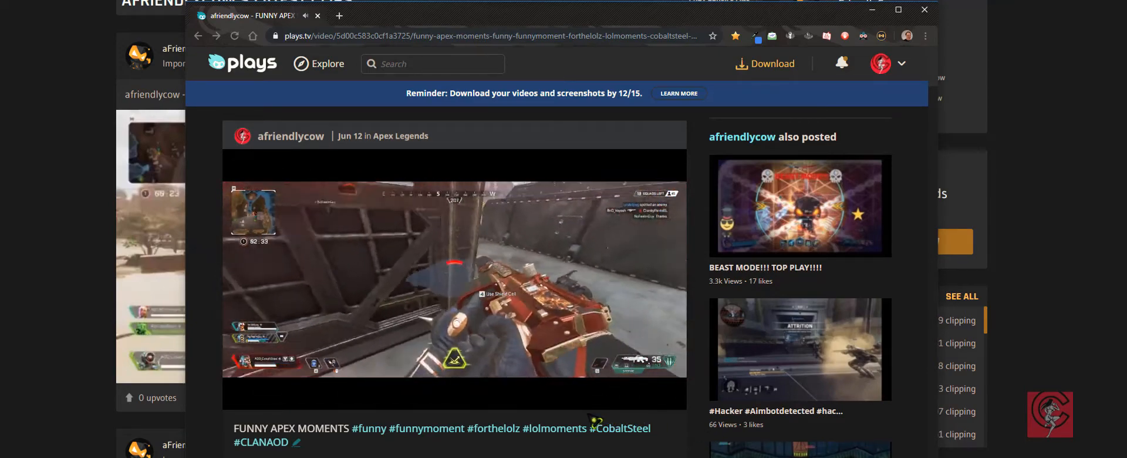
left_click(453, 280)
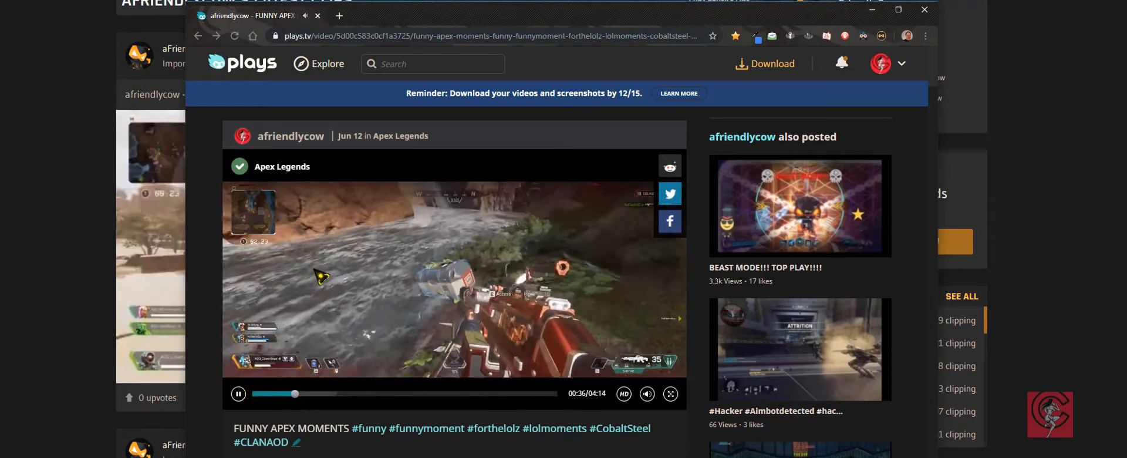
left_click(453, 280)
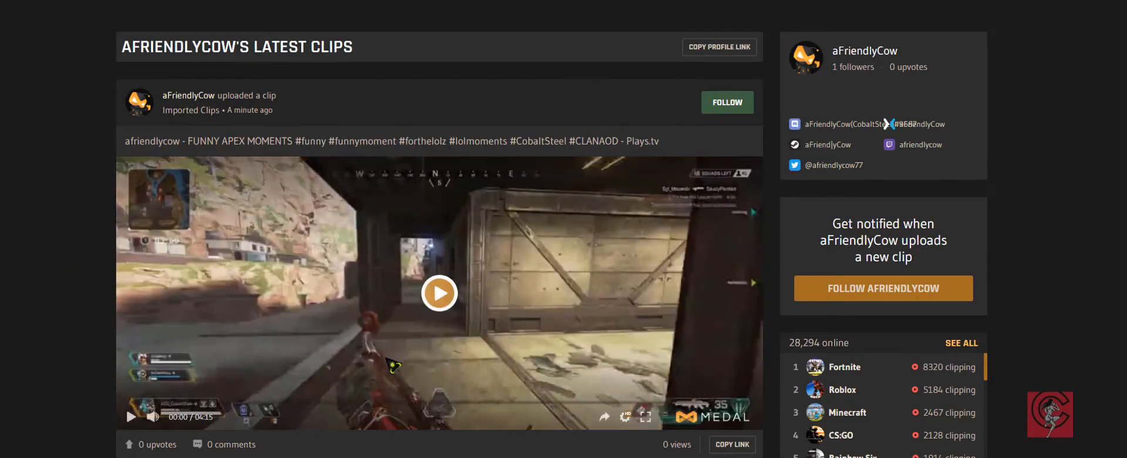
scroll("down", 3)
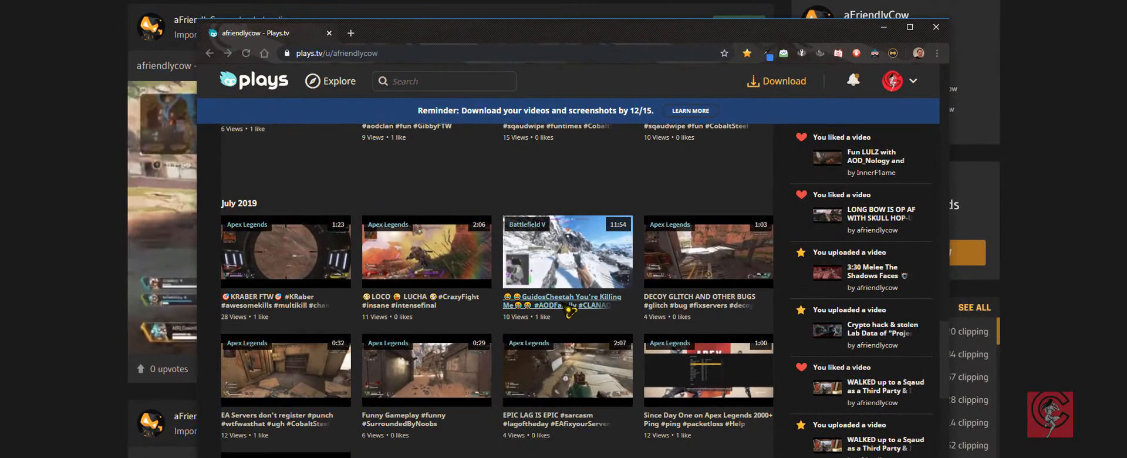
Play the July 2019 GuidosCheetah You're Killing Me clip on Plays.tv.
left_click(567, 252)
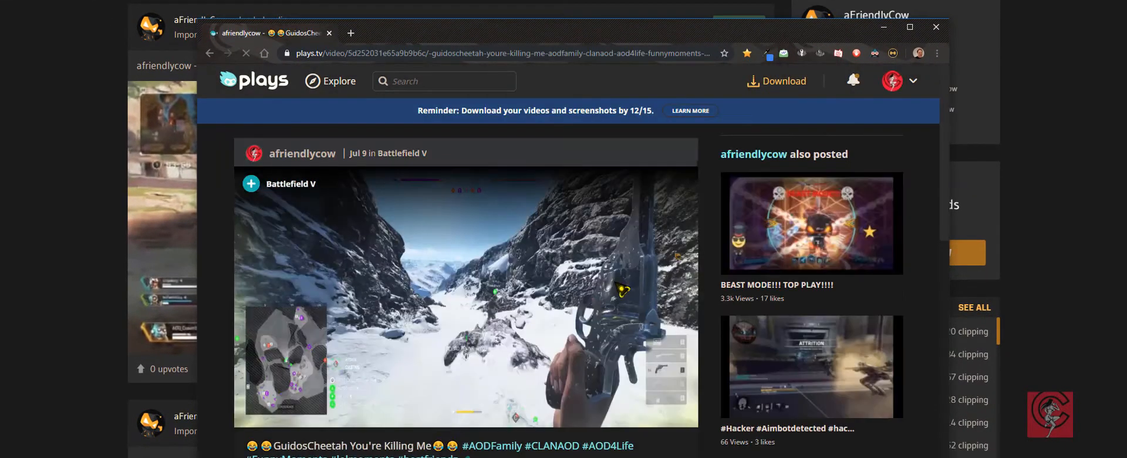
left_click(464, 294)
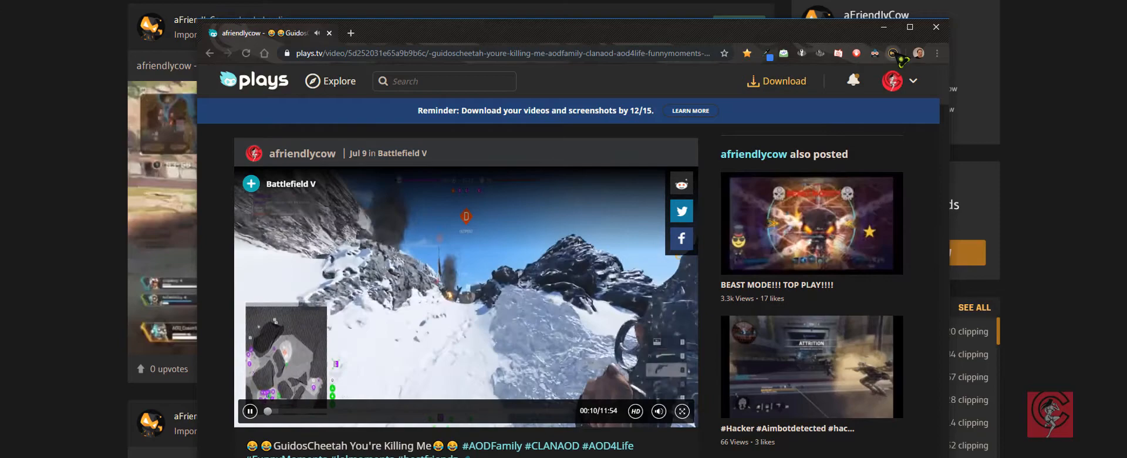
Import the GuidosCheetah clip to Medal as a public video via Medal Importer.
left_click(893, 53)
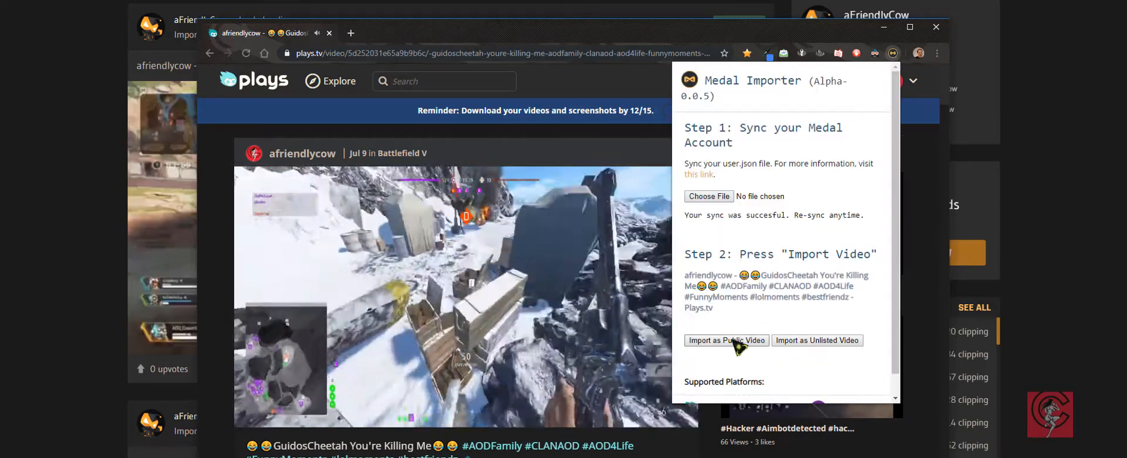
left_click(726, 341)
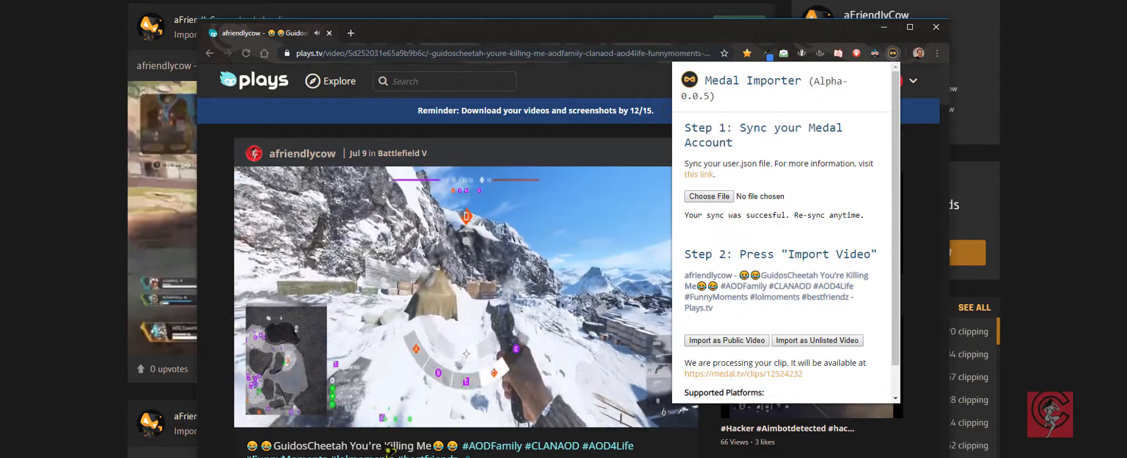
left_click(467, 294)
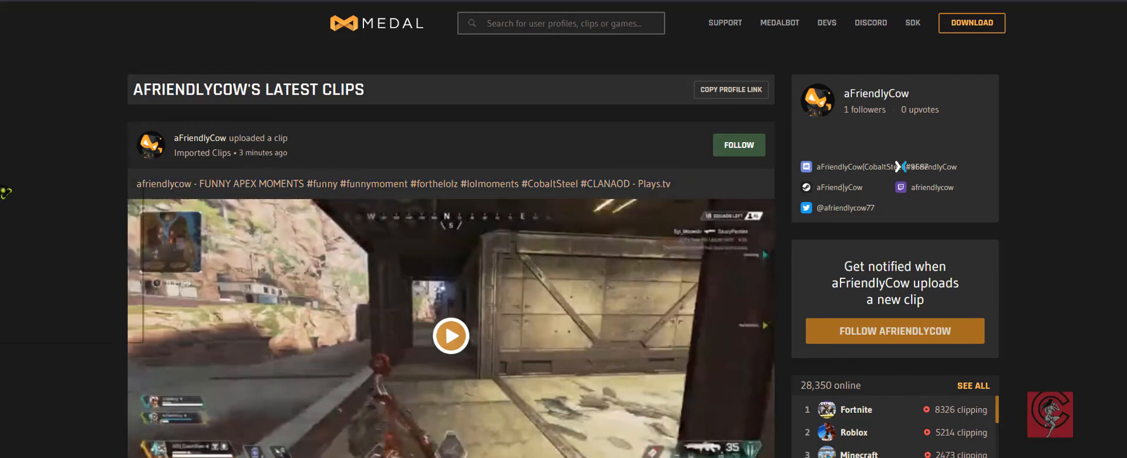
Reload the Medal.tv profile and scroll the latest clips looking for the GuidosCheetah import.
left_click(451, 334)
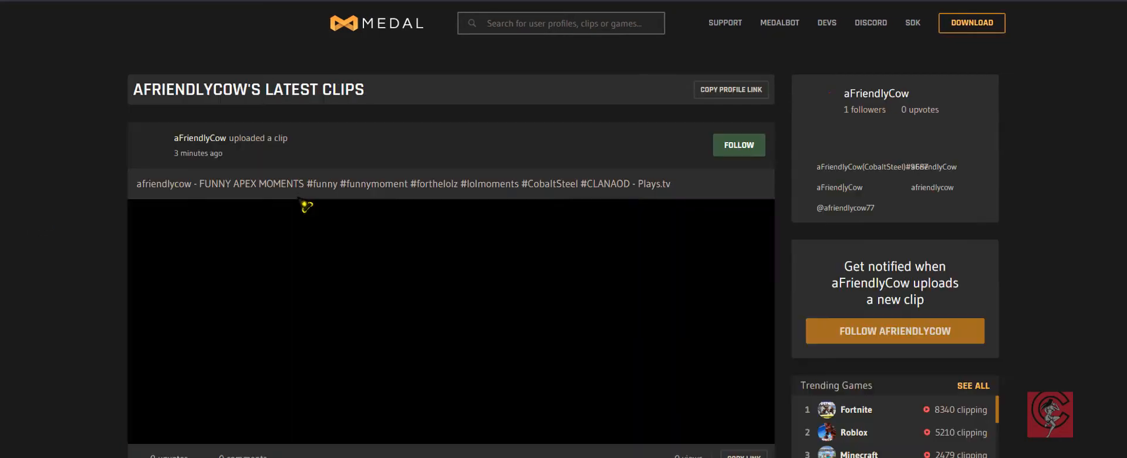
scroll("down", 3)
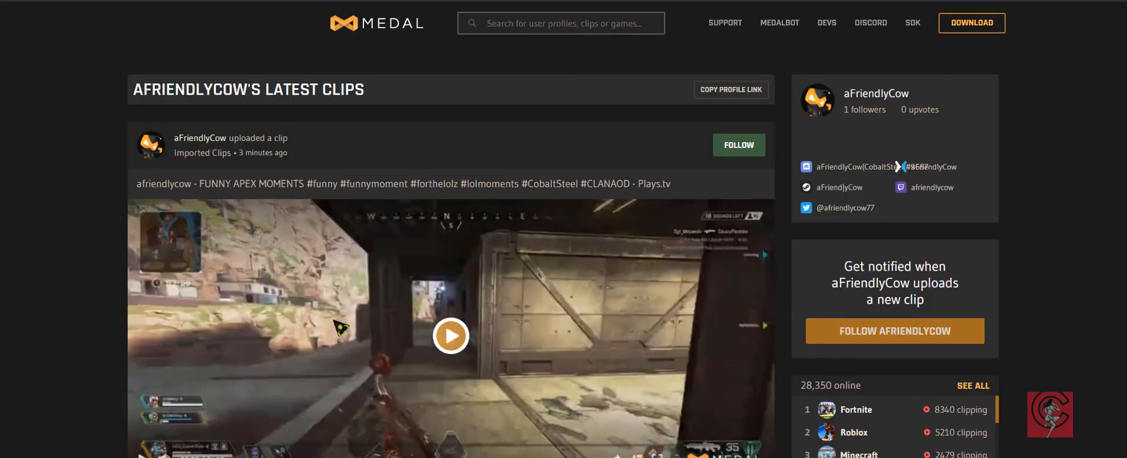
mouse_move(572, 325)
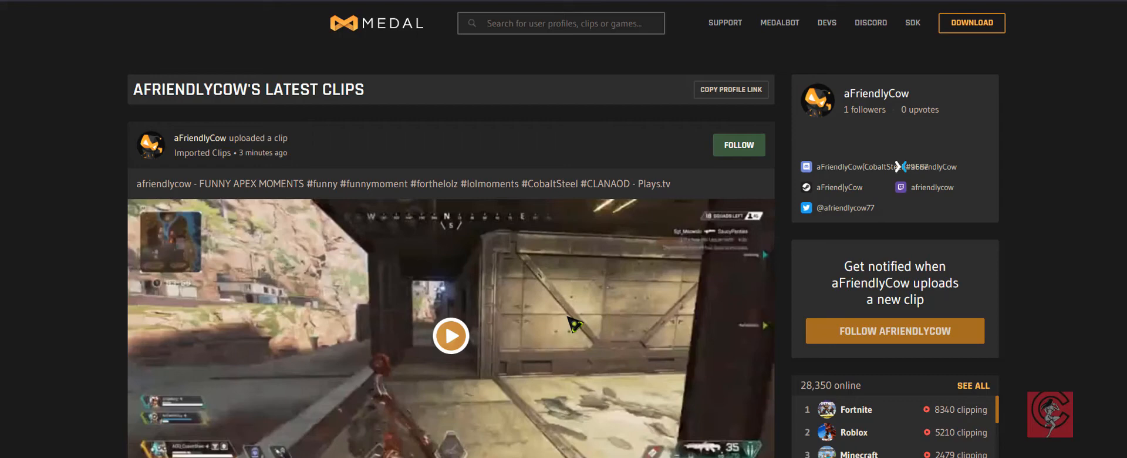
scroll("down", 3)
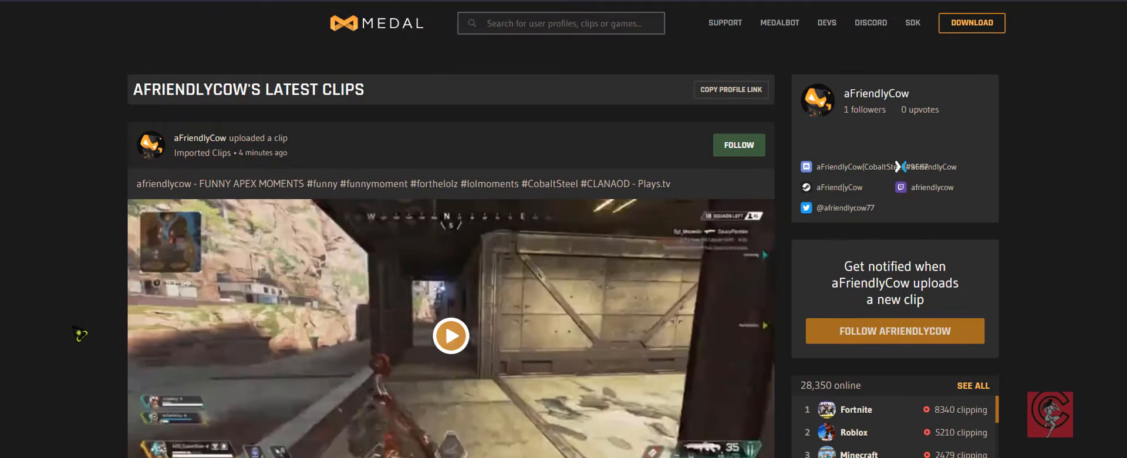
right_click(81, 336)
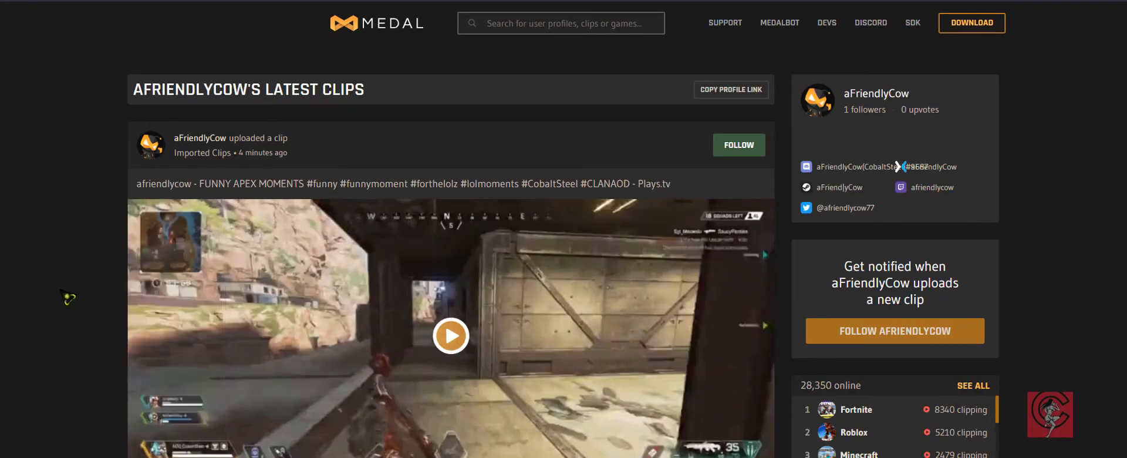
right_click(223, 201)
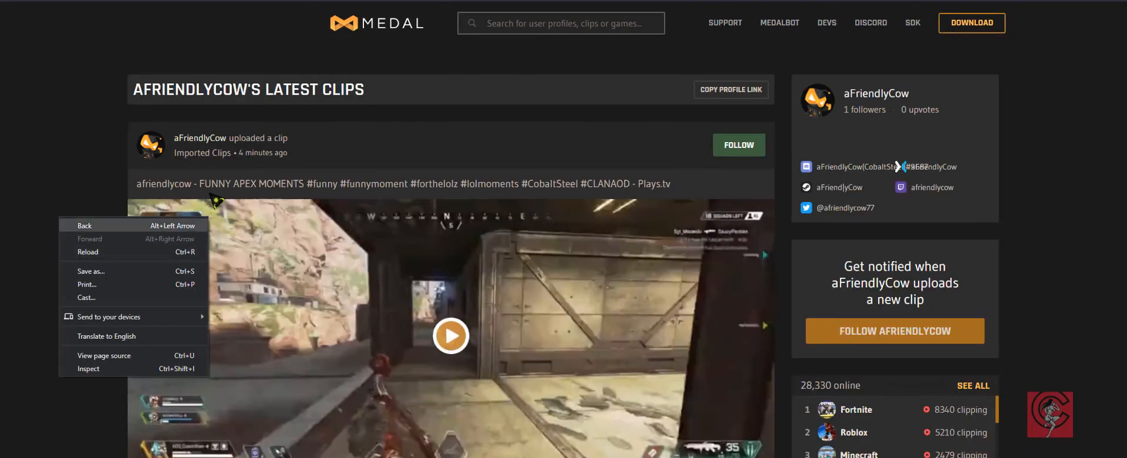